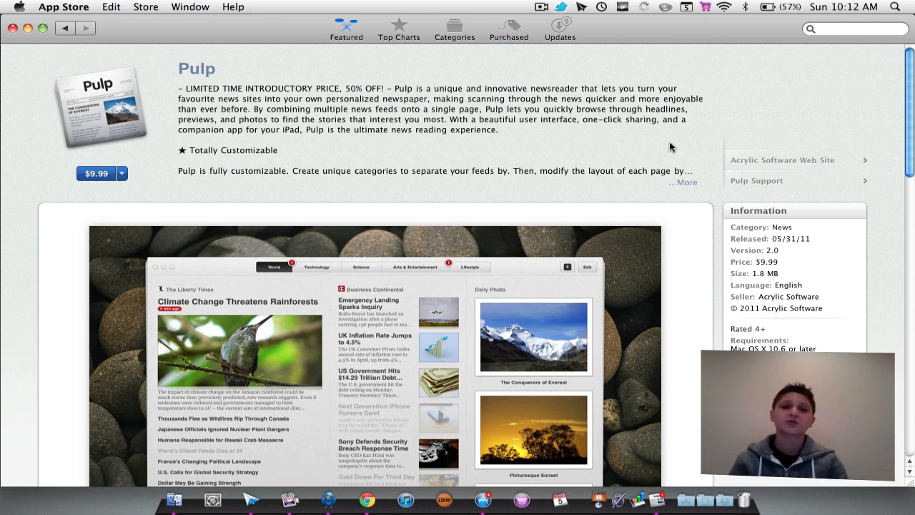
Browse the Technology feed, glance at Arts & Entertainment, and return to Technology.
scroll(down, 3)
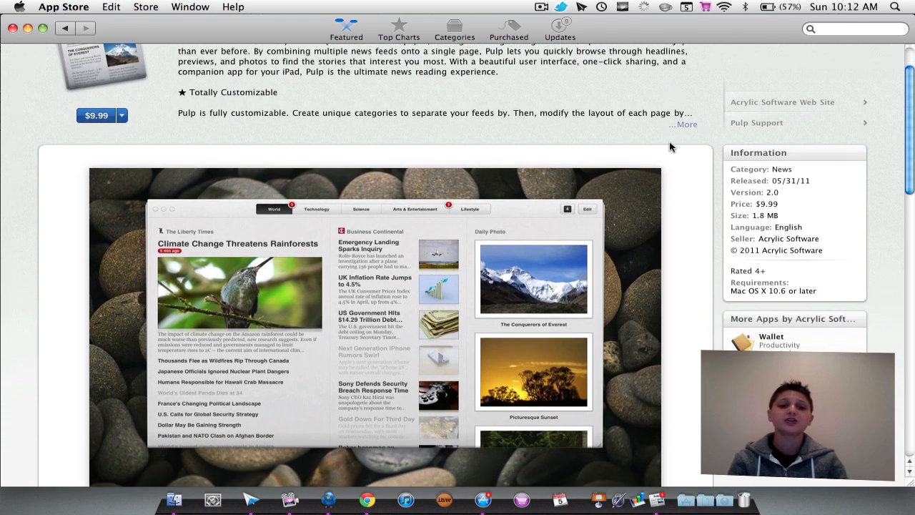
scroll(down, 3)
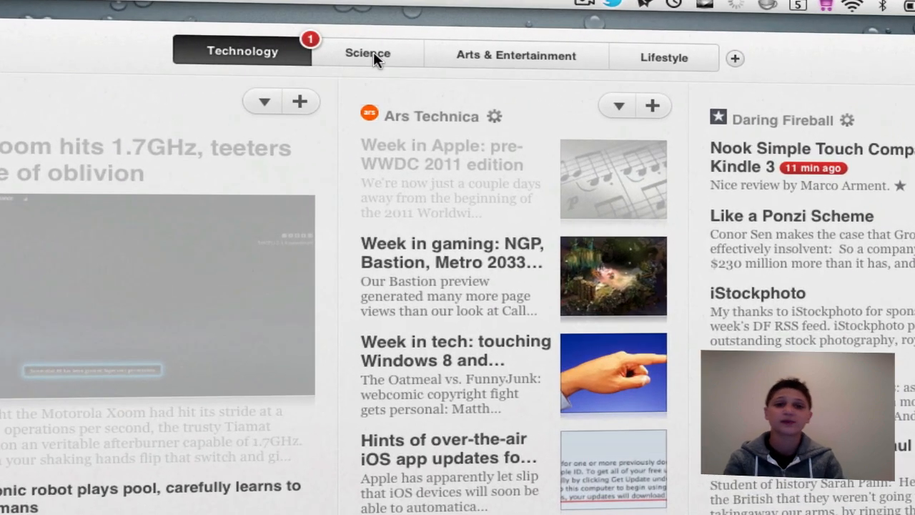
click(516, 56)
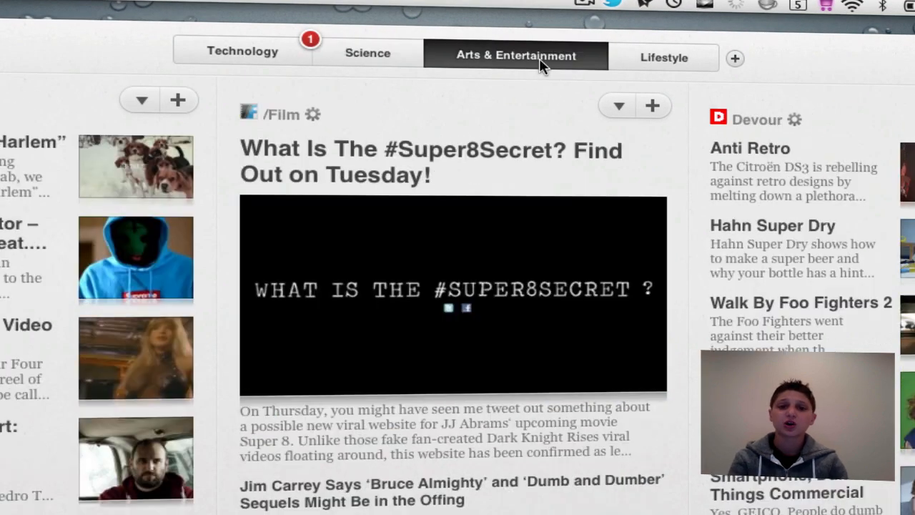
click(663, 57)
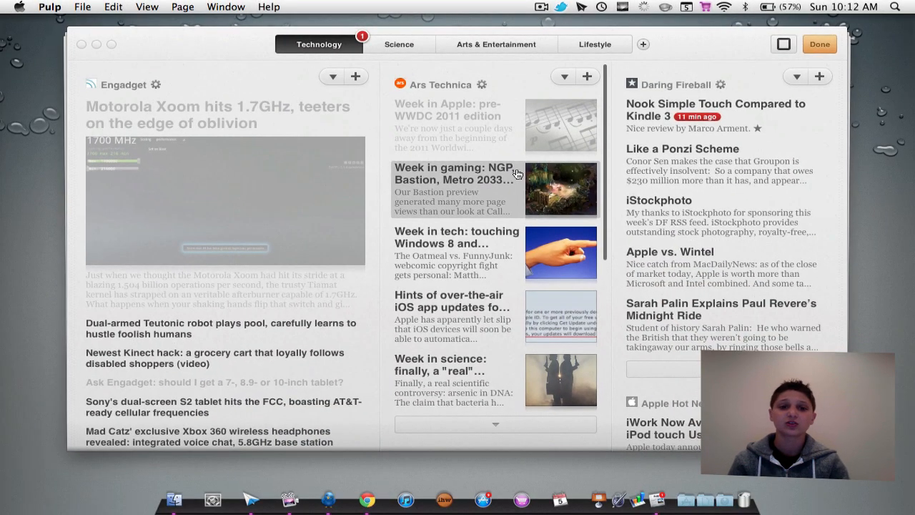
Read the Ars Technica 'Week in gaming' article, then close it.
scroll(down, 3)
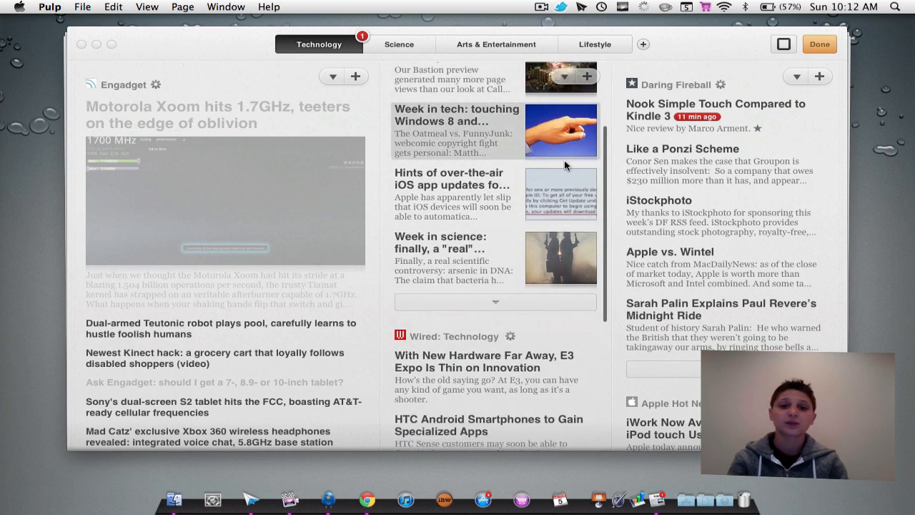
scroll(down, 3)
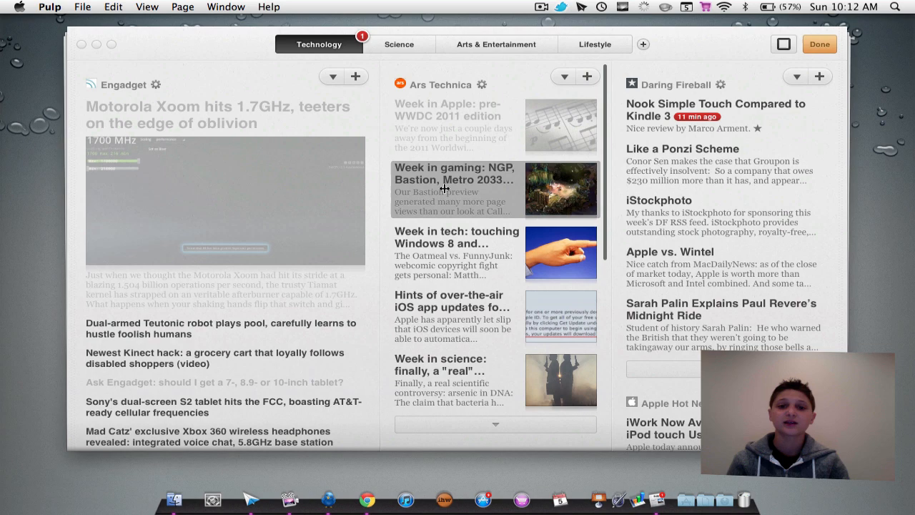
click(454, 180)
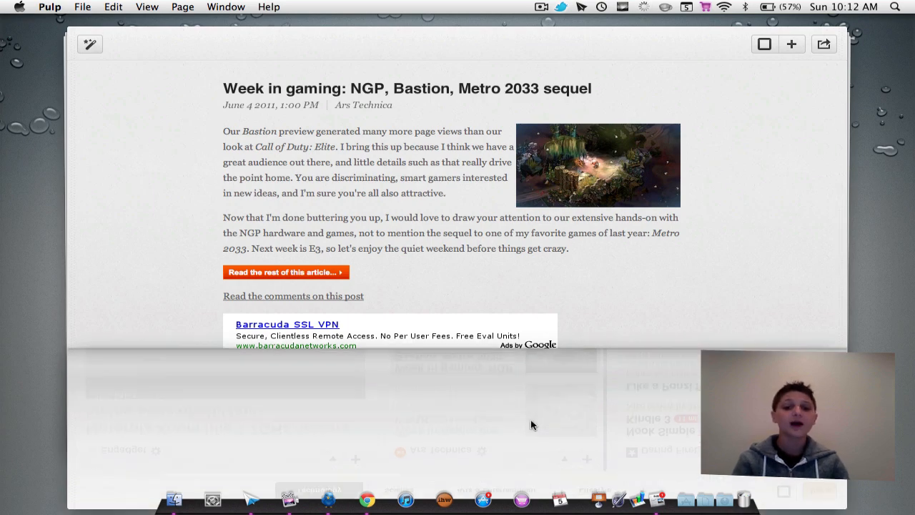
click(764, 44)
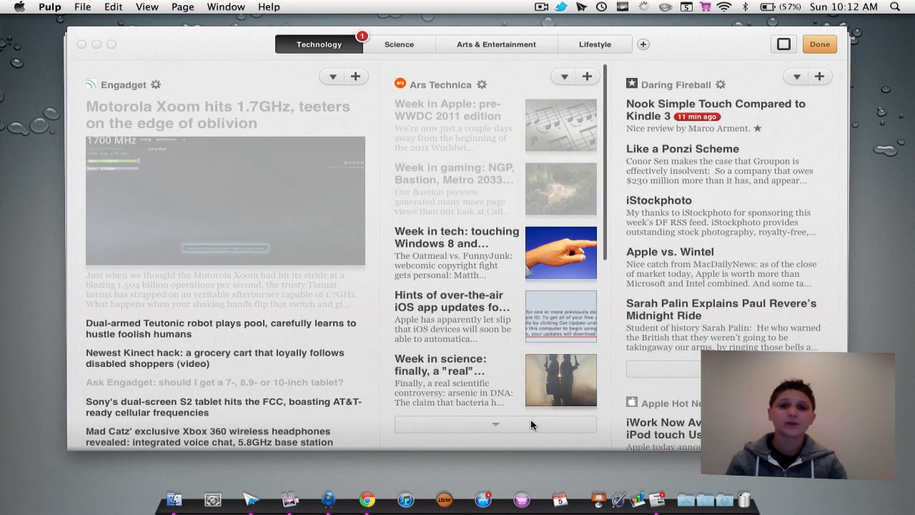
mouse_move(495, 424)
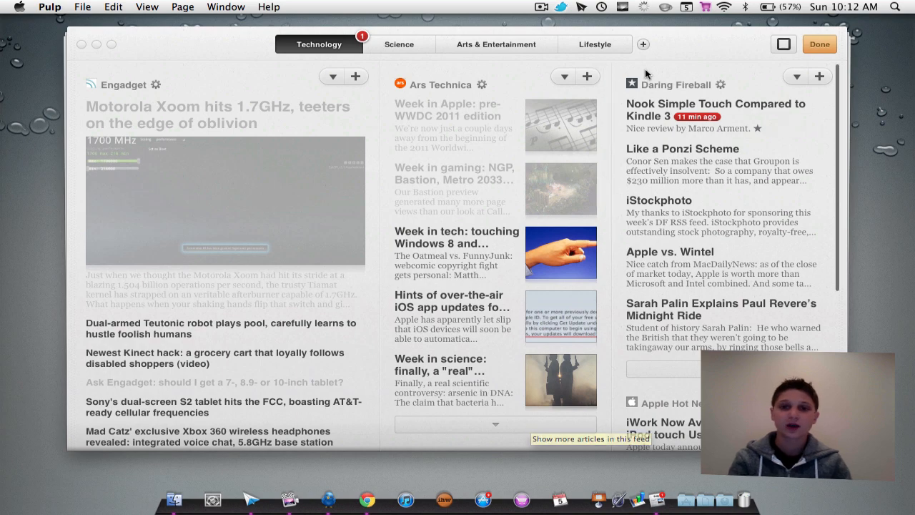
Add a page named Sports and put the CBSSports.com feed in its first column.
click(642, 44)
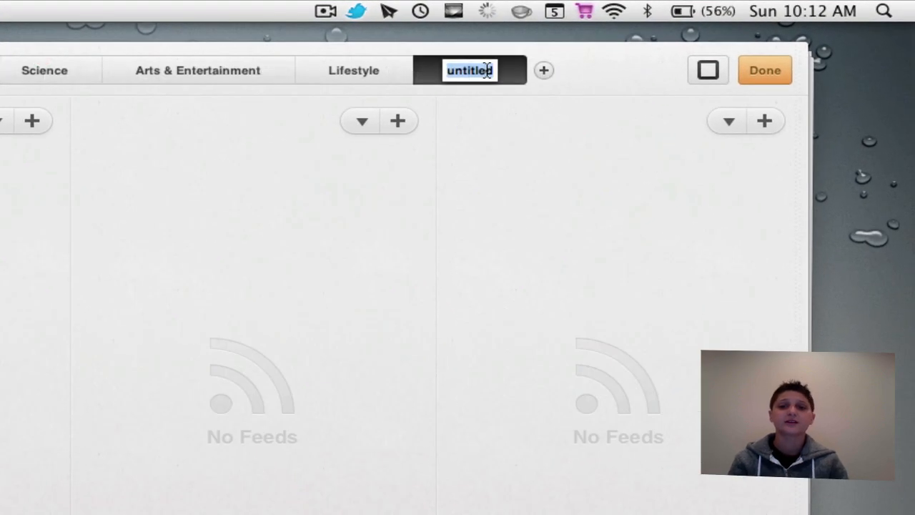
text(Sport)
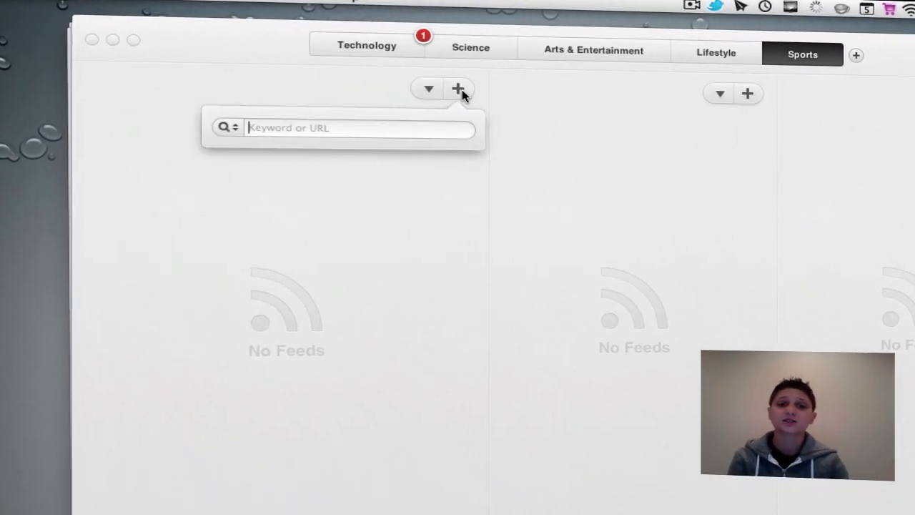
text(sport)
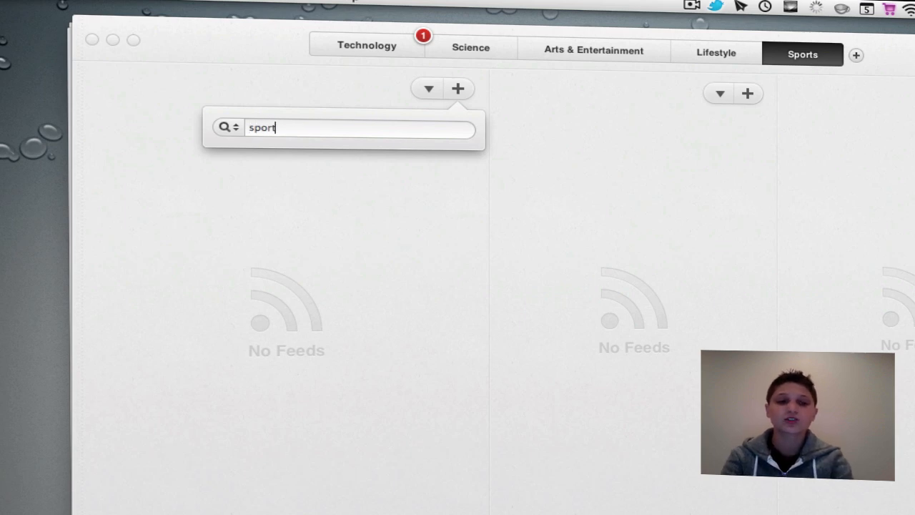
text(s)
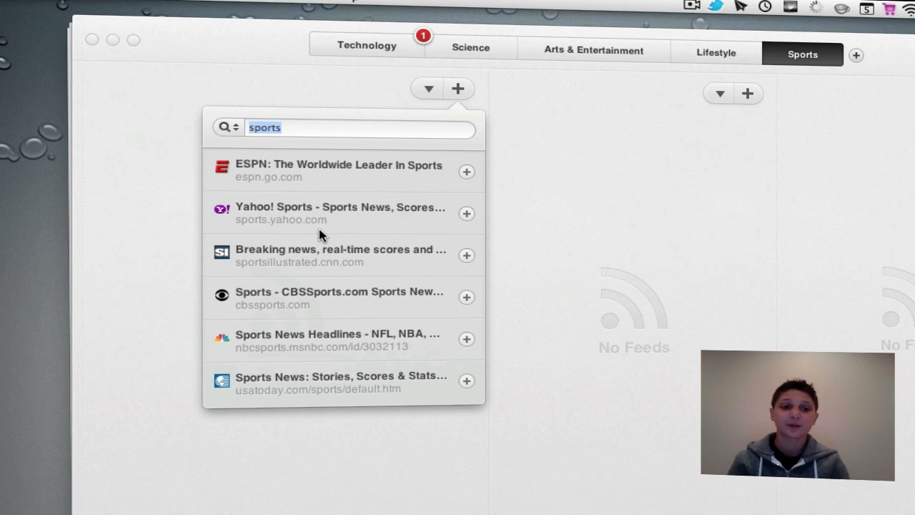
mouse_move(468, 306)
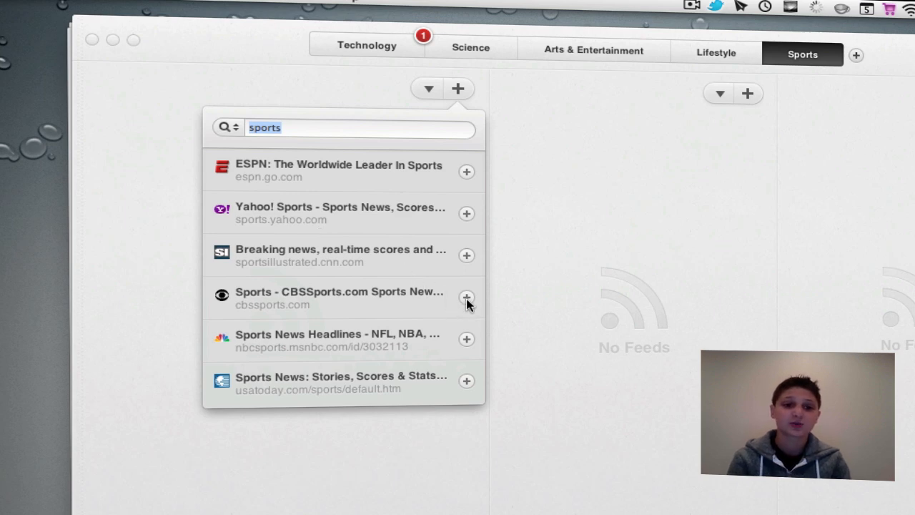
click(466, 297)
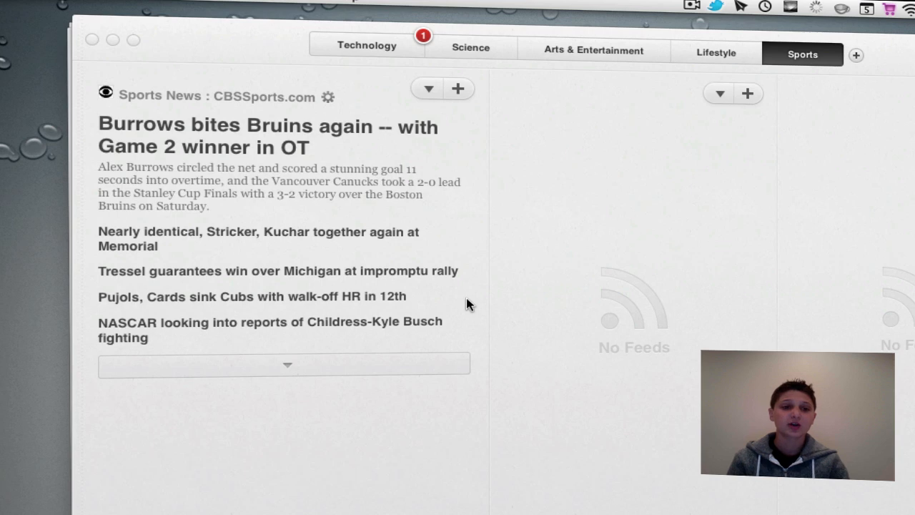
mouse_move(410, 261)
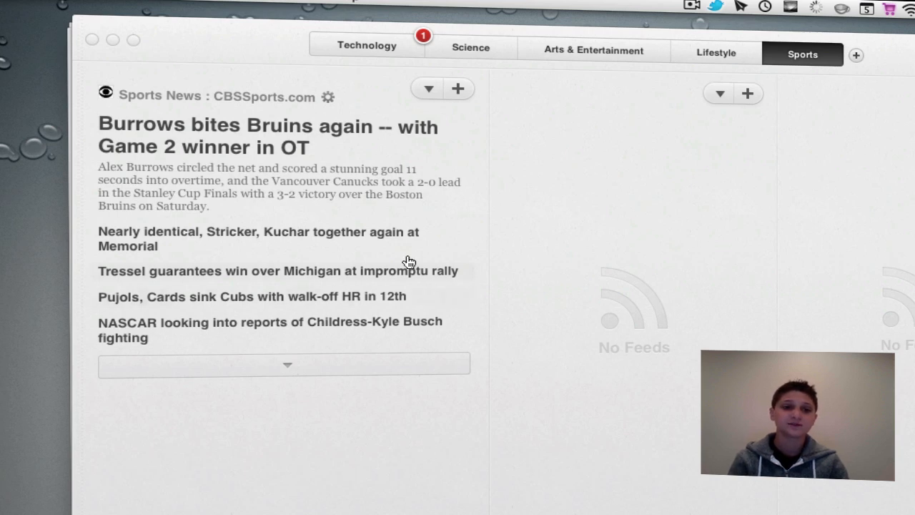
mouse_move(236, 296)
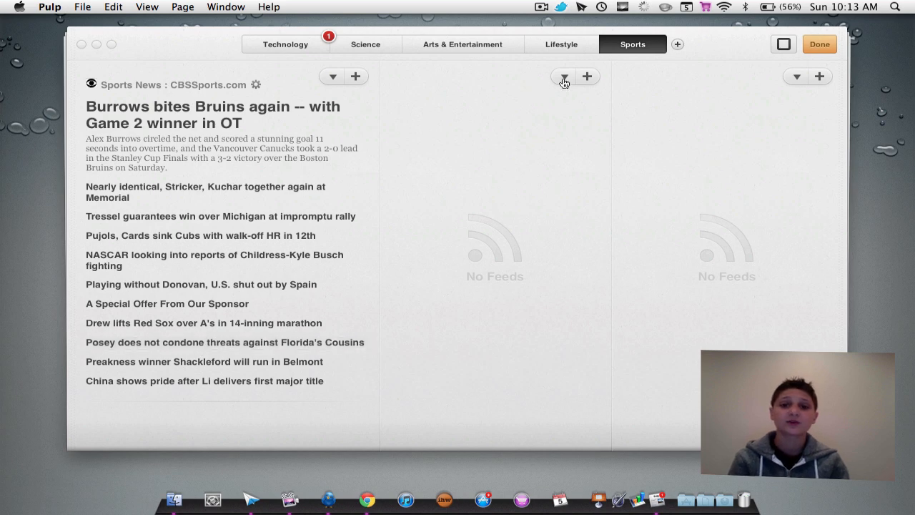
Put the ESPN.com feed in the Sports page's second column and widen the CBSSports column.
click(587, 76)
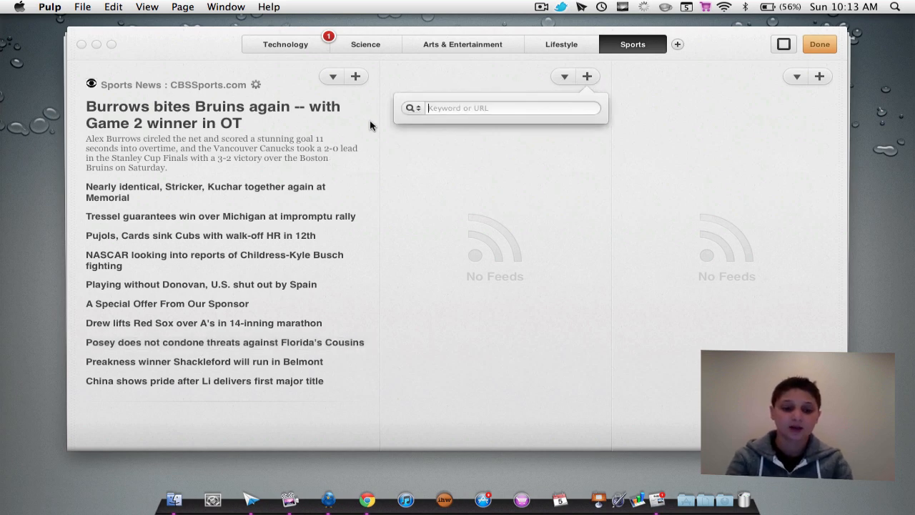
text(sports)
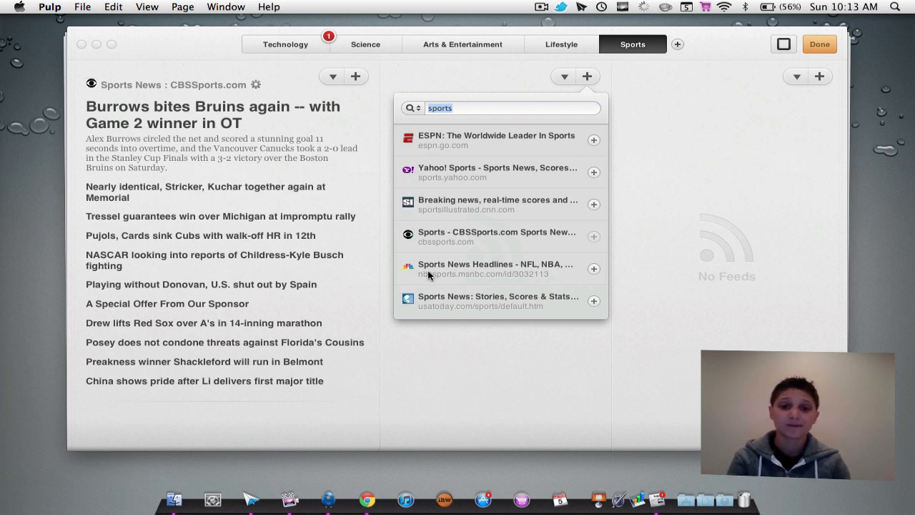
mouse_move(486, 285)
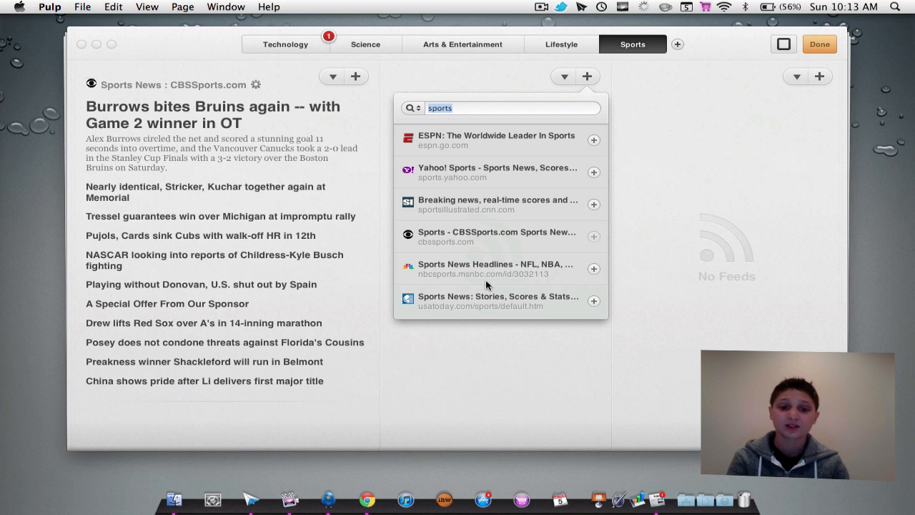
mouse_move(451, 144)
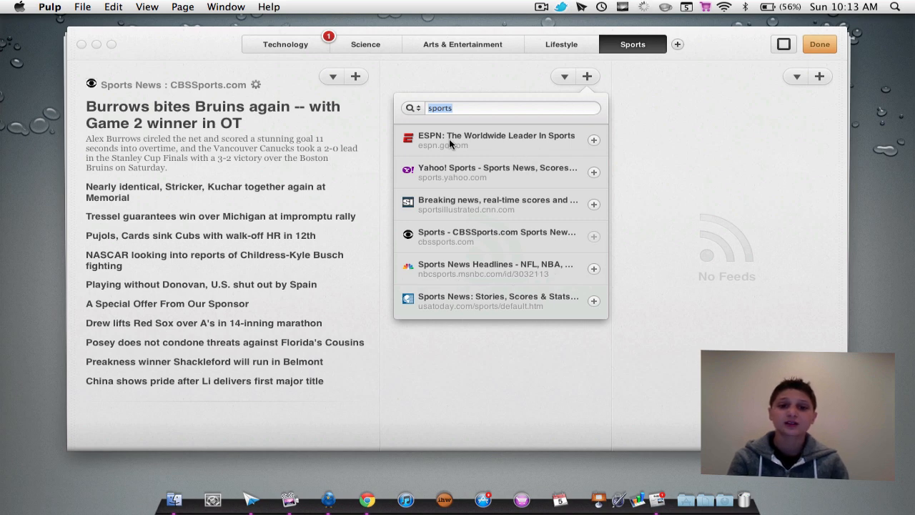
click(593, 139)
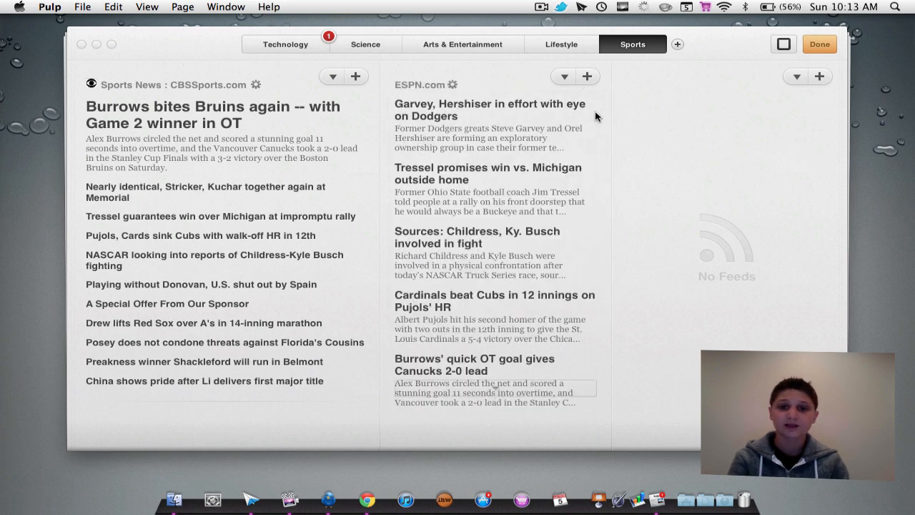
click(795, 77)
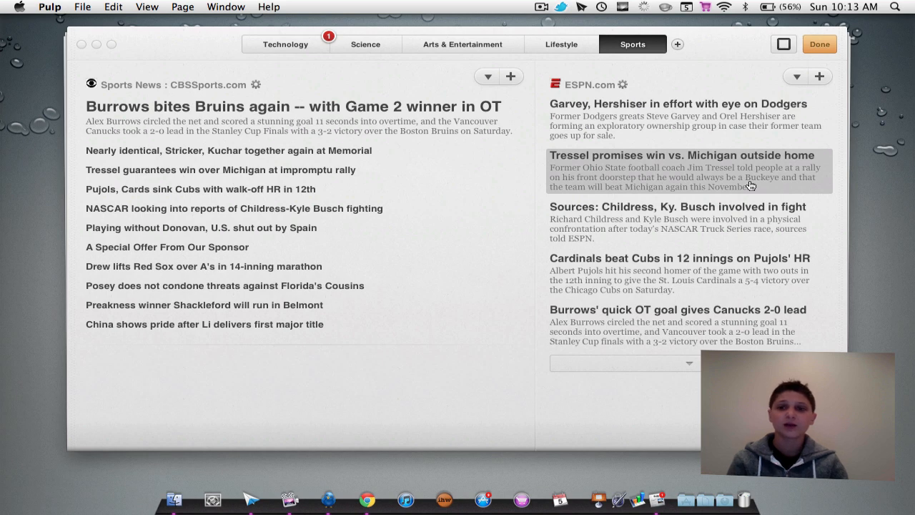
mouse_move(295, 76)
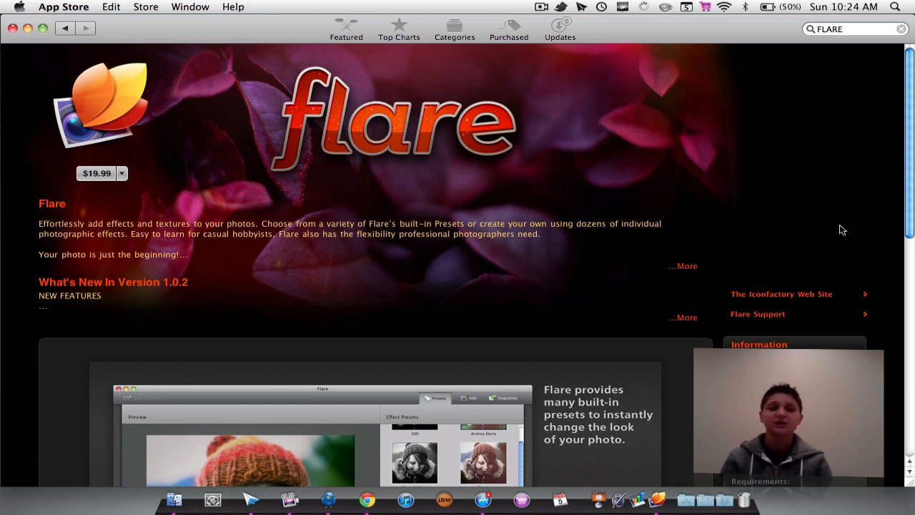
Scroll through the Flare photo-effects listing in the Mac App Store.
scroll(down, 3)
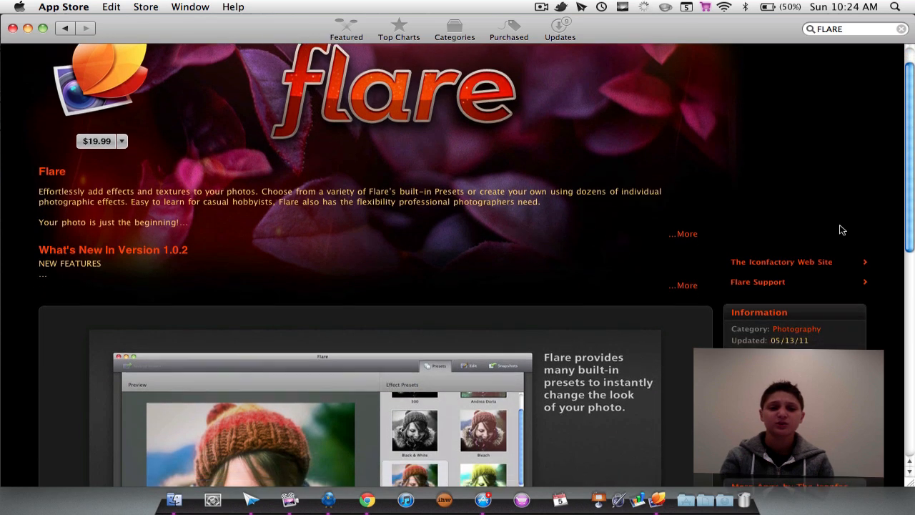
scroll(down, 3)
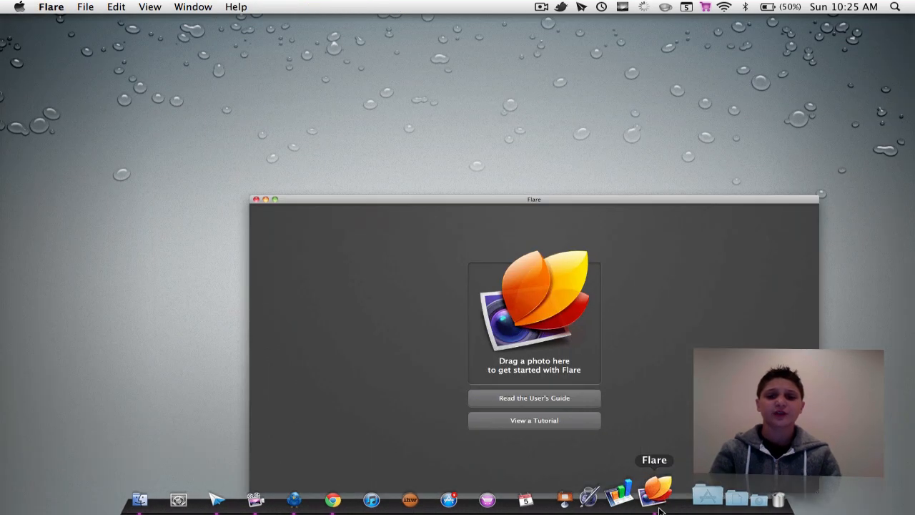
Open the worn sneakers photo from the Pictures folder in Flare.
click(85, 6)
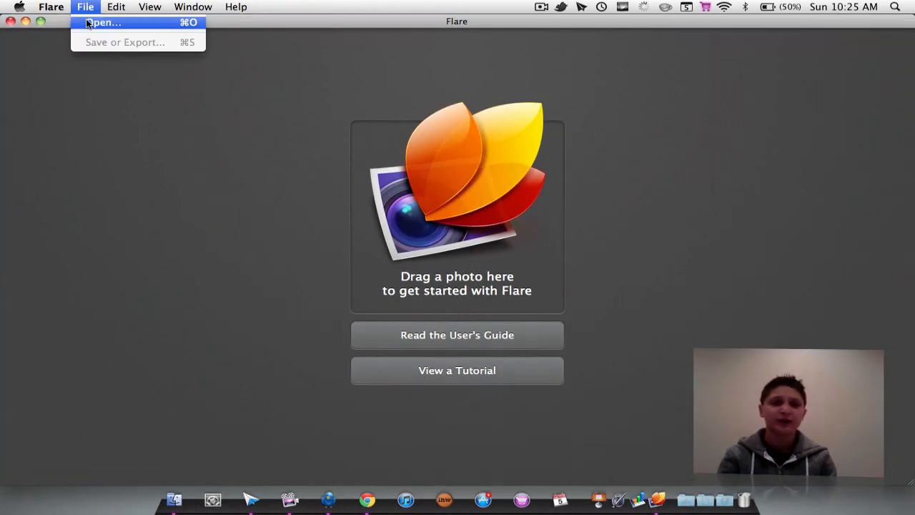
click(103, 22)
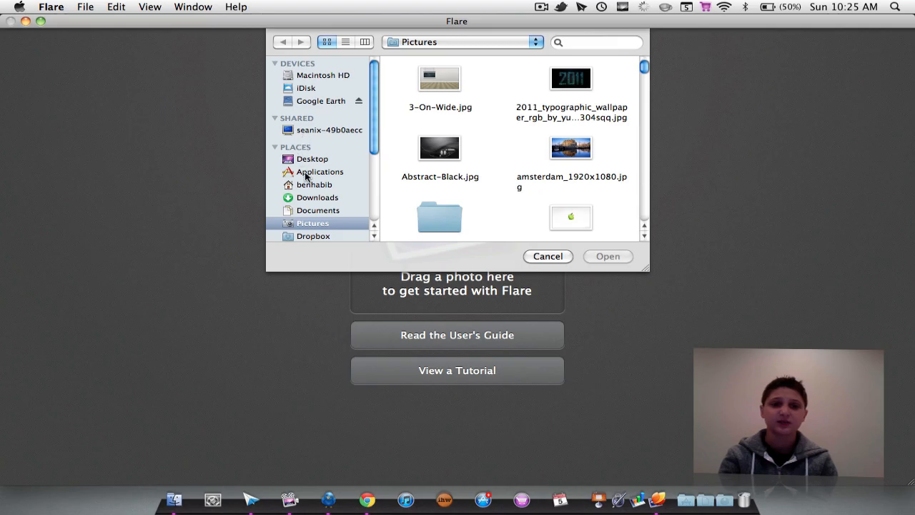
click(547, 256)
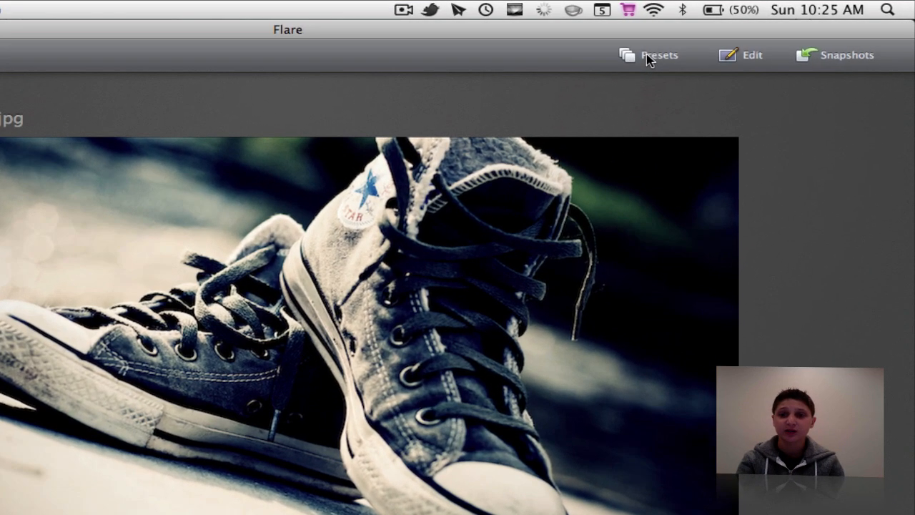
Show Flare's Effect Presets panel and scroll partway through the thumbnails.
click(649, 55)
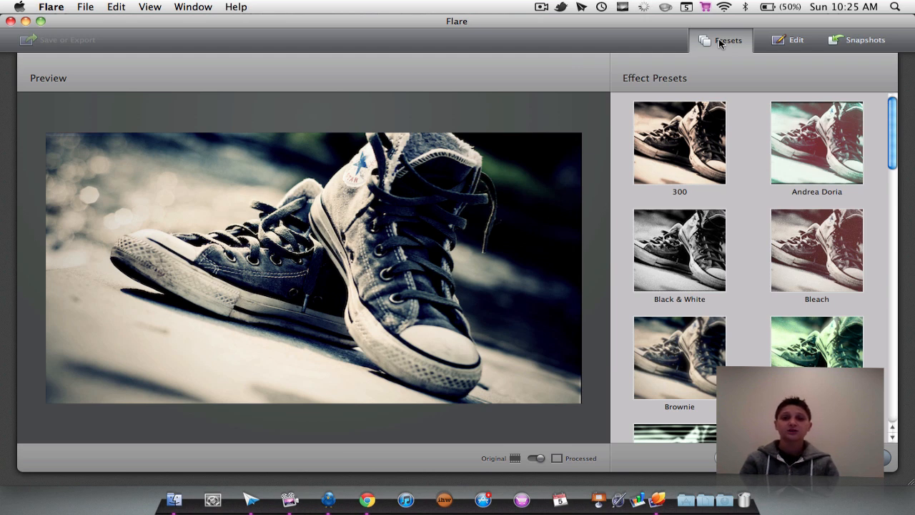
mouse_move(824, 183)
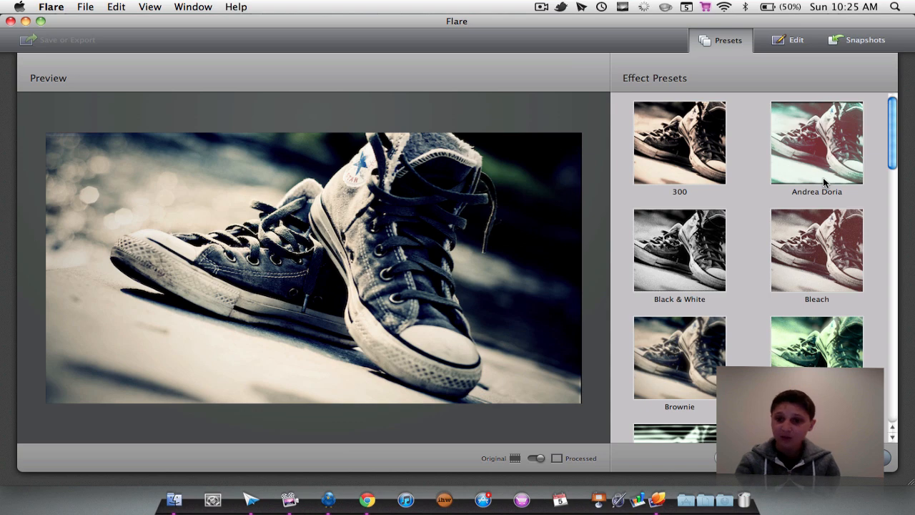
scroll(down, 3)
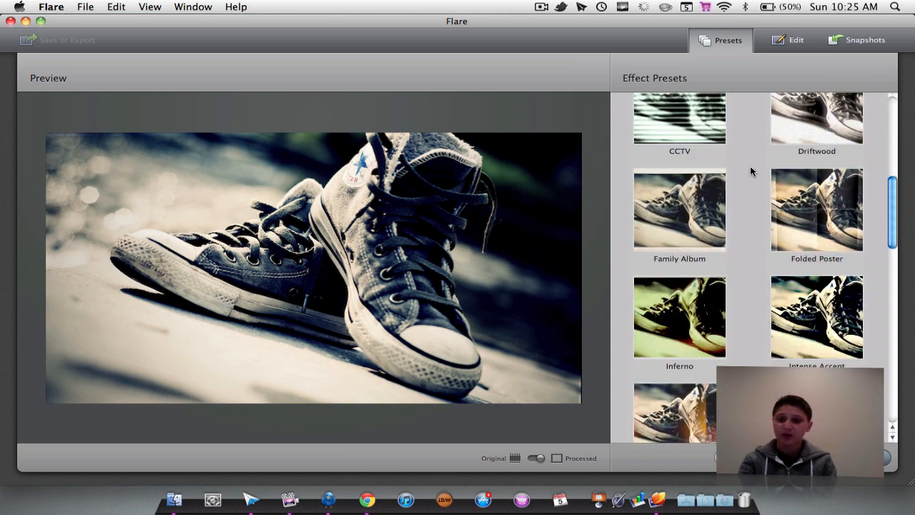
scroll(down, 3)
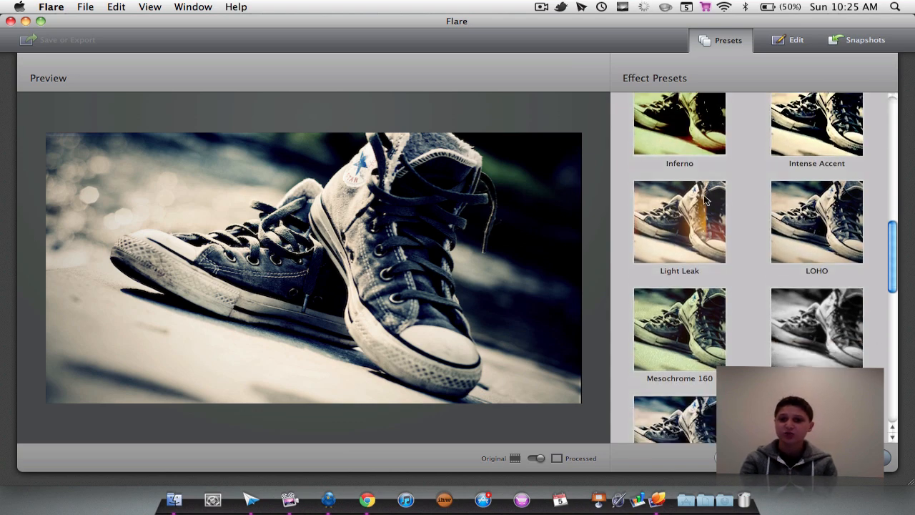
Preview the Light Leak preset on the sneakers photo.
scroll(down, 3)
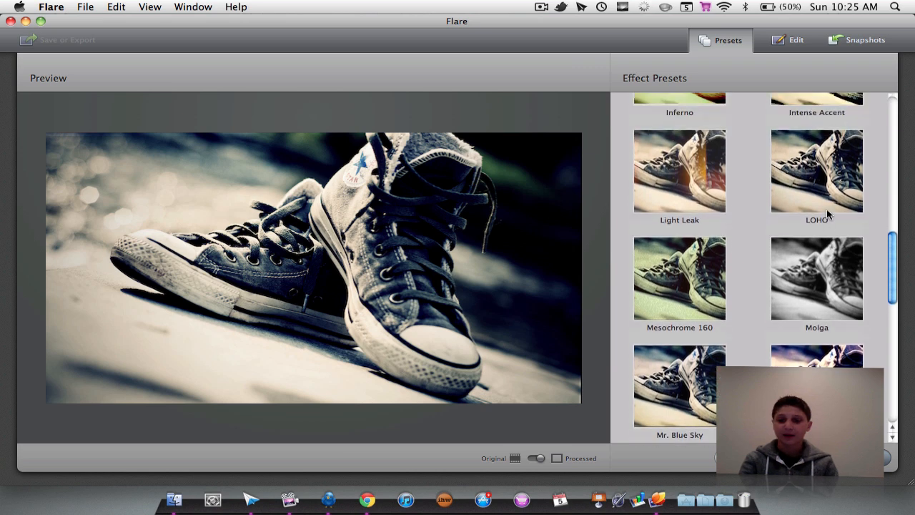
scroll(down, 3)
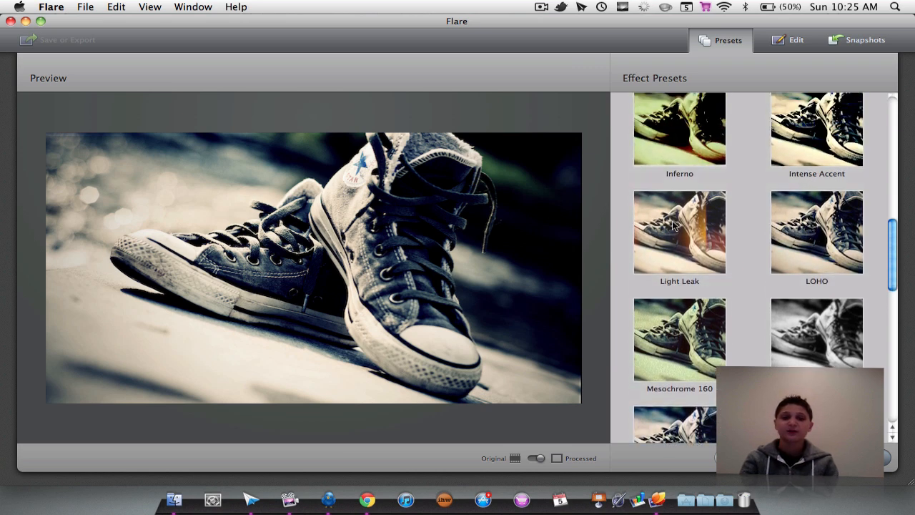
click(679, 231)
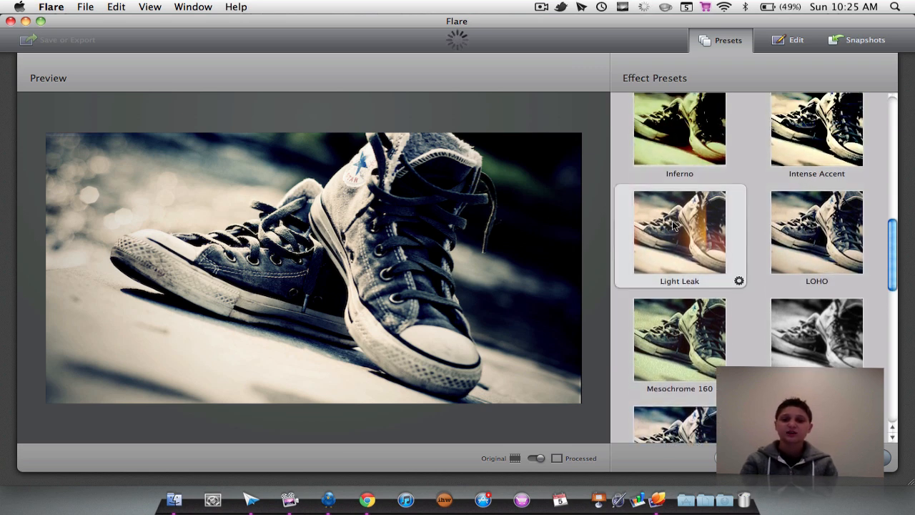
click(679, 231)
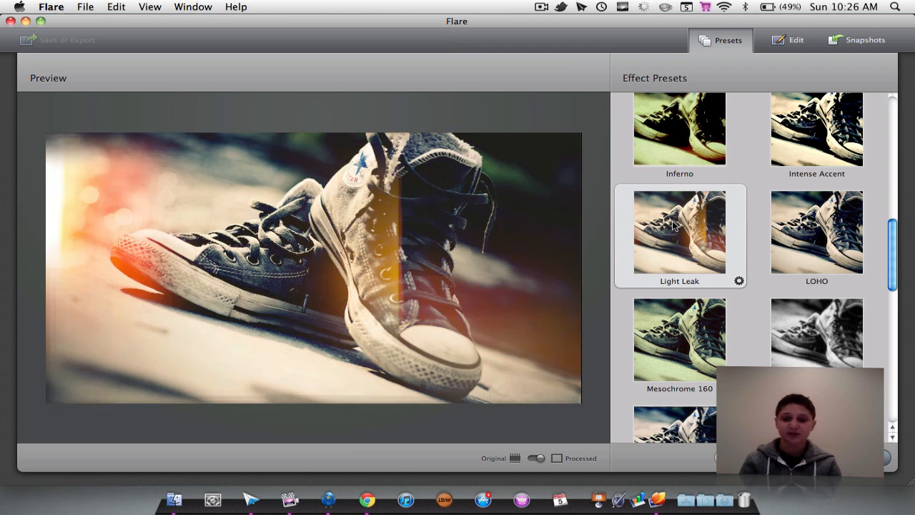
Try the Video Transfer preset, then go back to Light Leak.
scroll(down, 3)
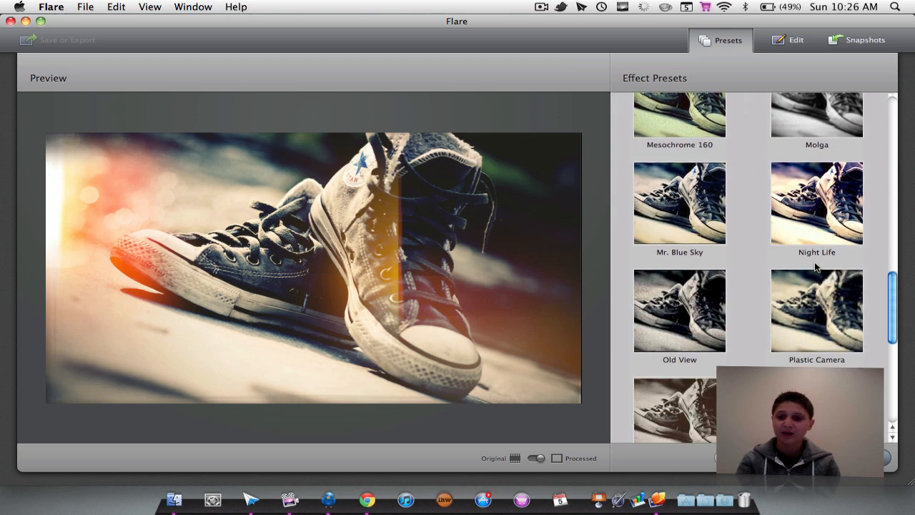
scroll(down, 3)
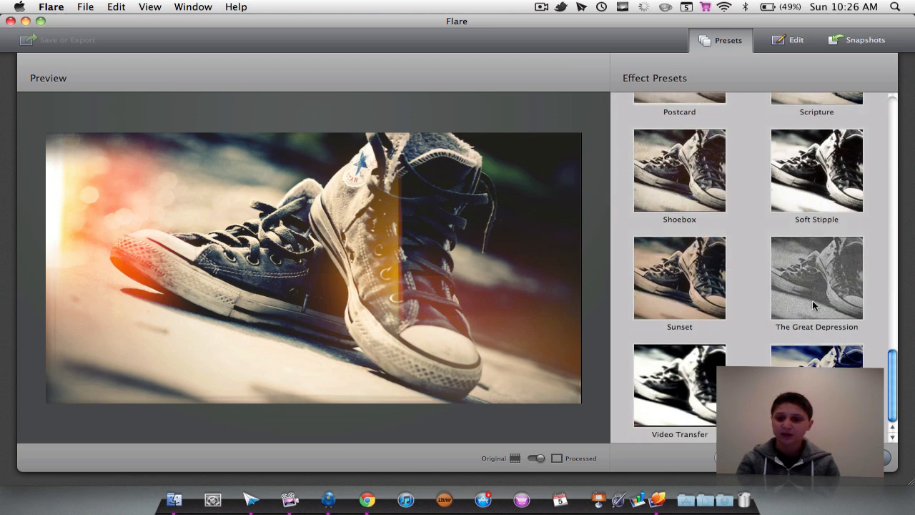
scroll(down, 3)
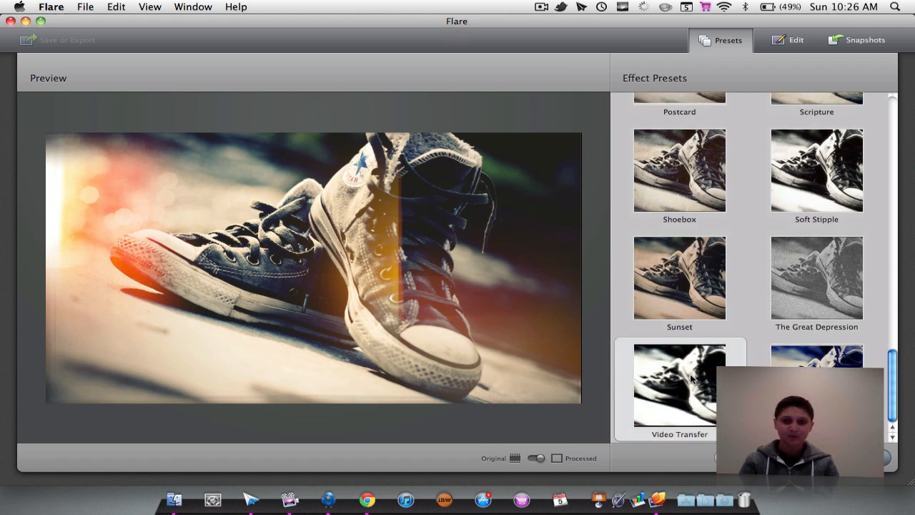
click(679, 384)
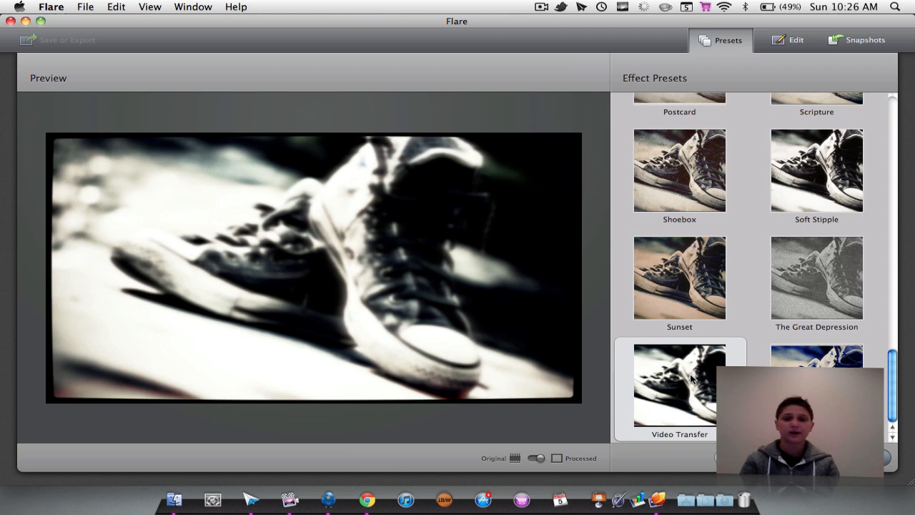
scroll(down, 3)
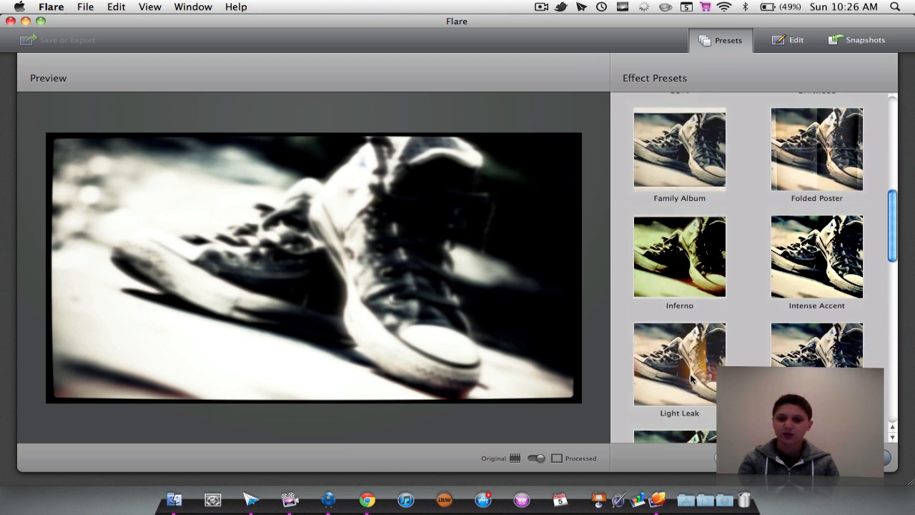
click(680, 363)
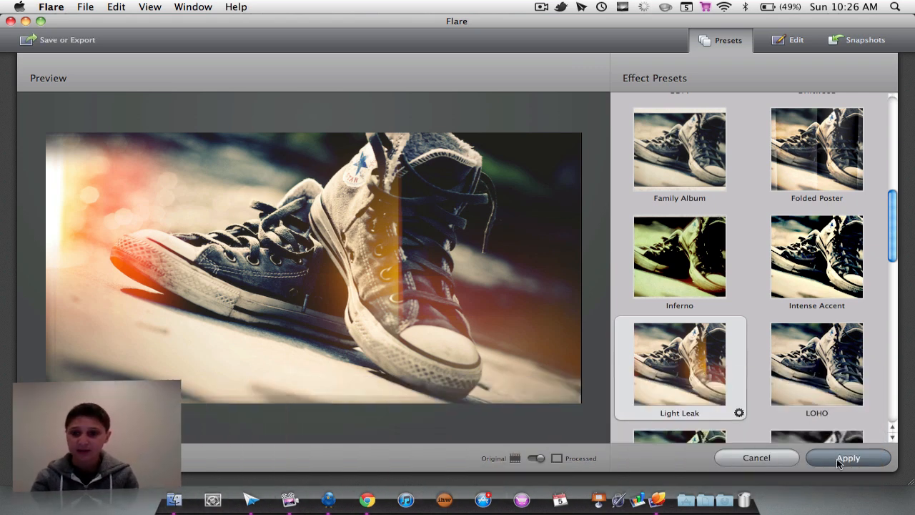
Apply Light Leak to the photo and toggle between Original and Processed views.
click(848, 458)
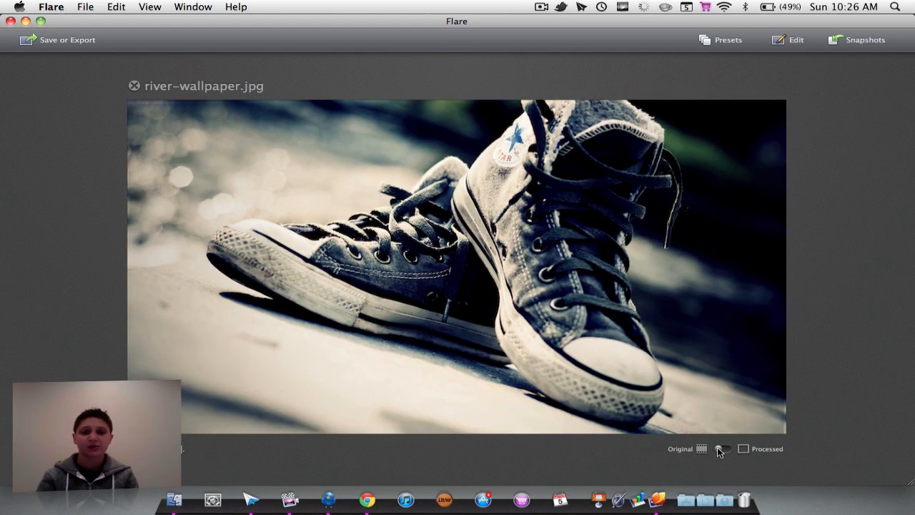
drag(719, 448, 728, 448)
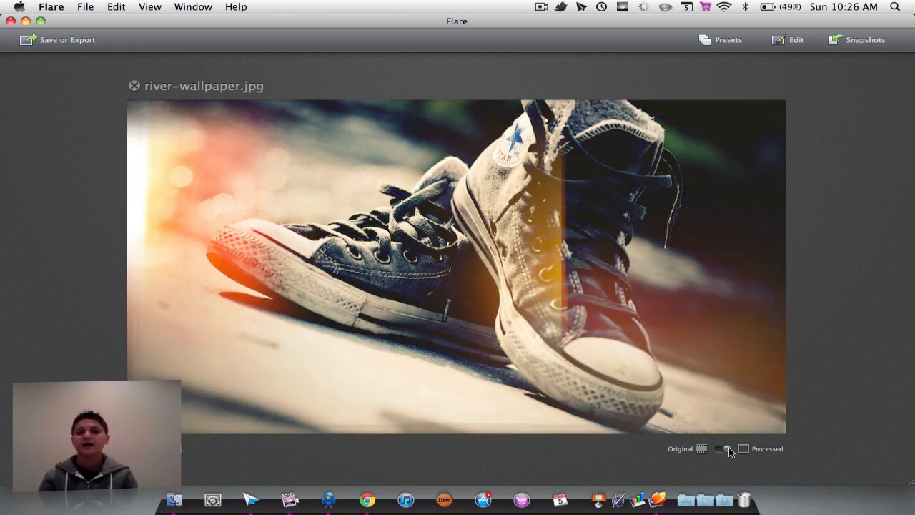
click(723, 449)
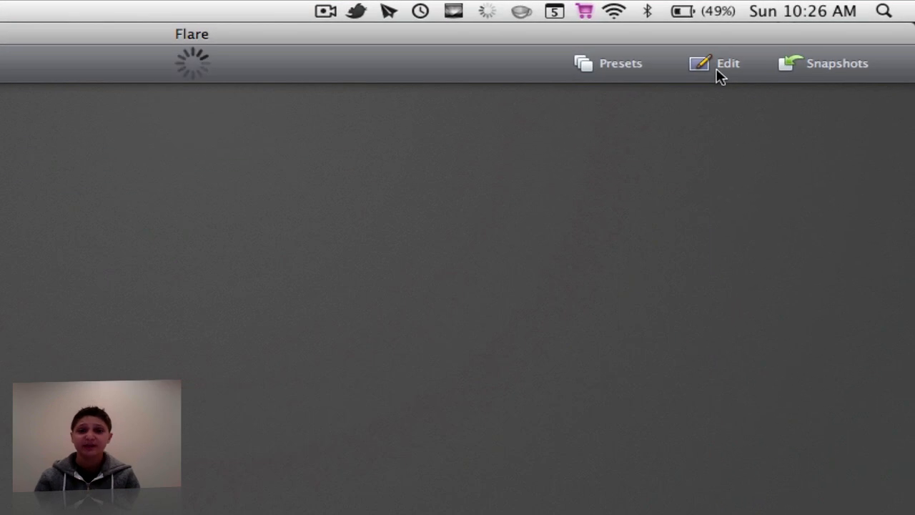
Adjust the Light Leak stack's Tint opacity and add a Frame effect.
click(728, 63)
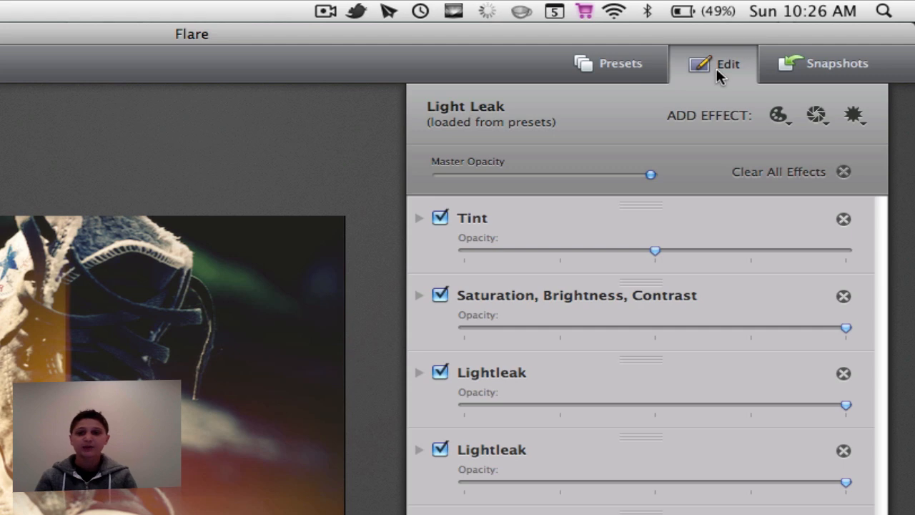
mouse_move(655, 272)
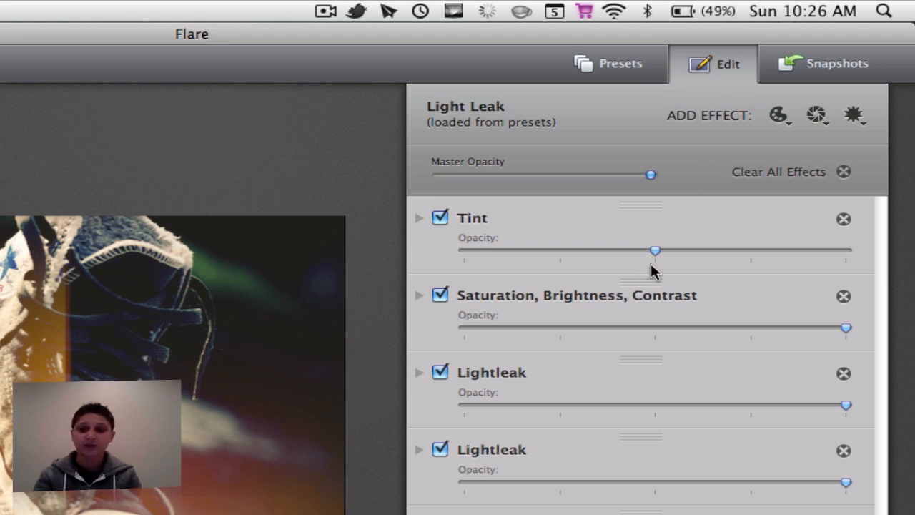
drag(655, 249, 577, 250)
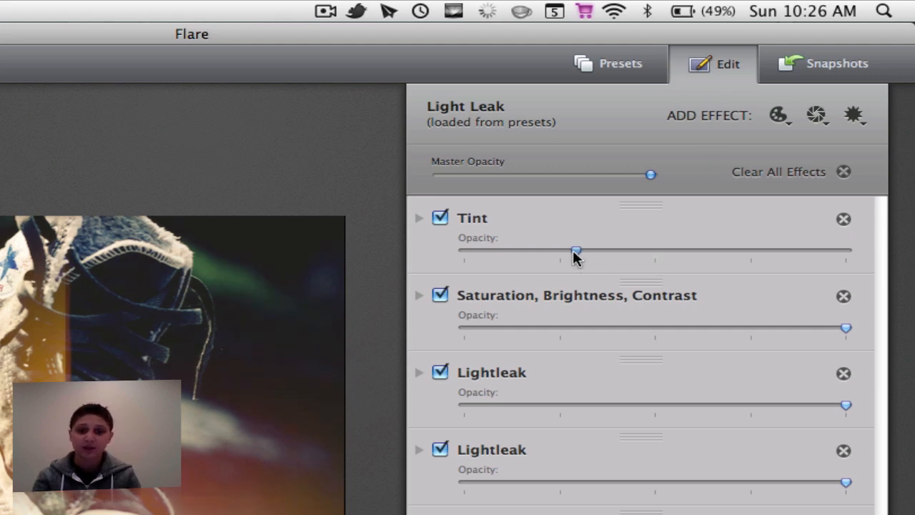
drag(575, 250, 662, 250)
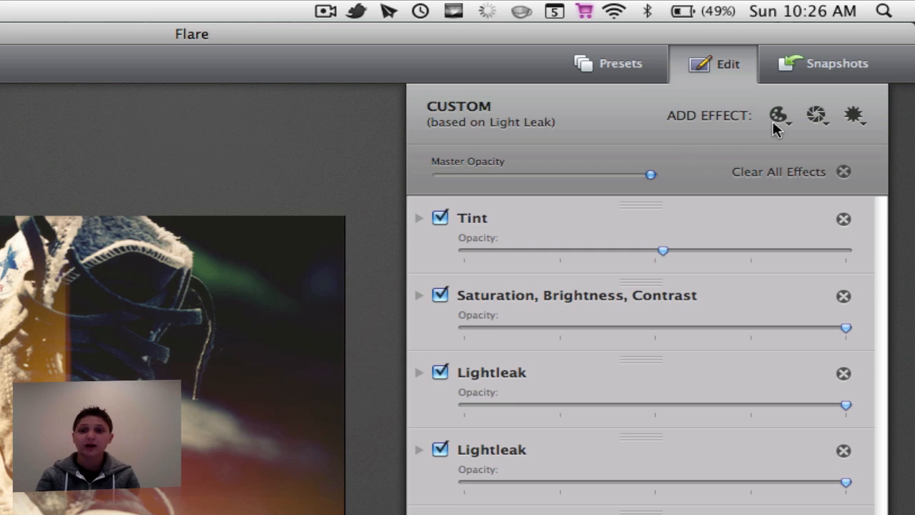
click(778, 115)
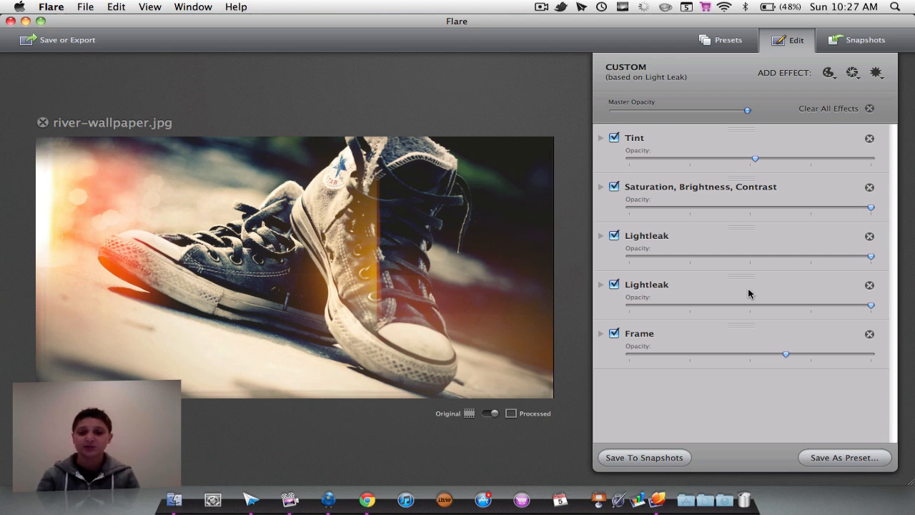
click(845, 457)
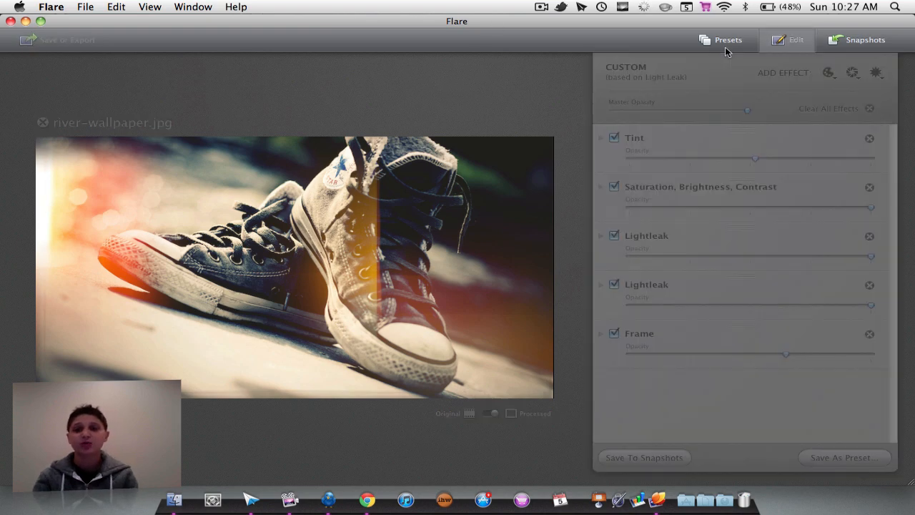
Return to Presets and discard the custom effects with Don't Save.
click(727, 39)
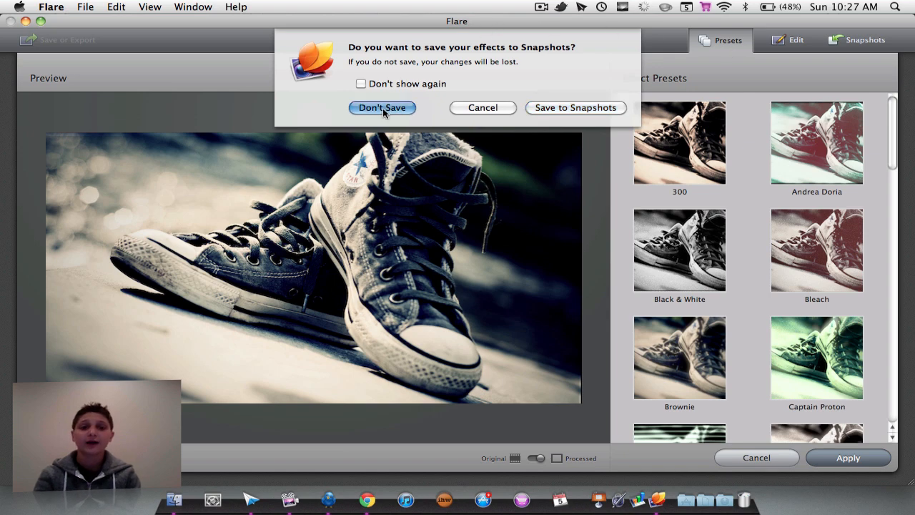
click(382, 107)
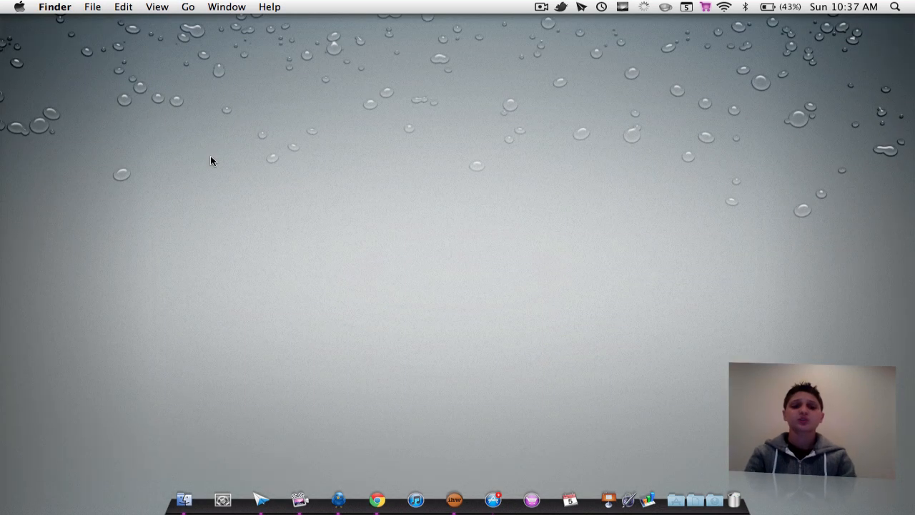
Launch iHomework, view its assignment list and June 2011 calendar, then return to the empty detail view.
click(454, 498)
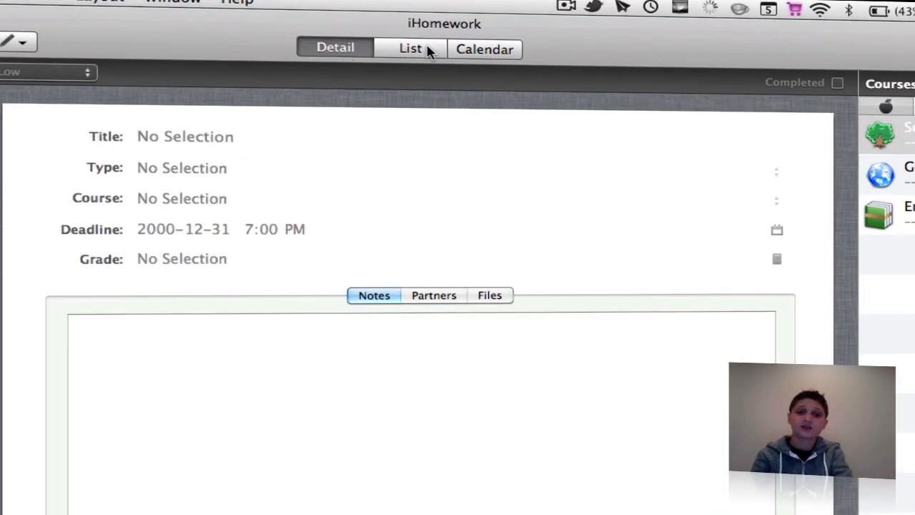
click(484, 48)
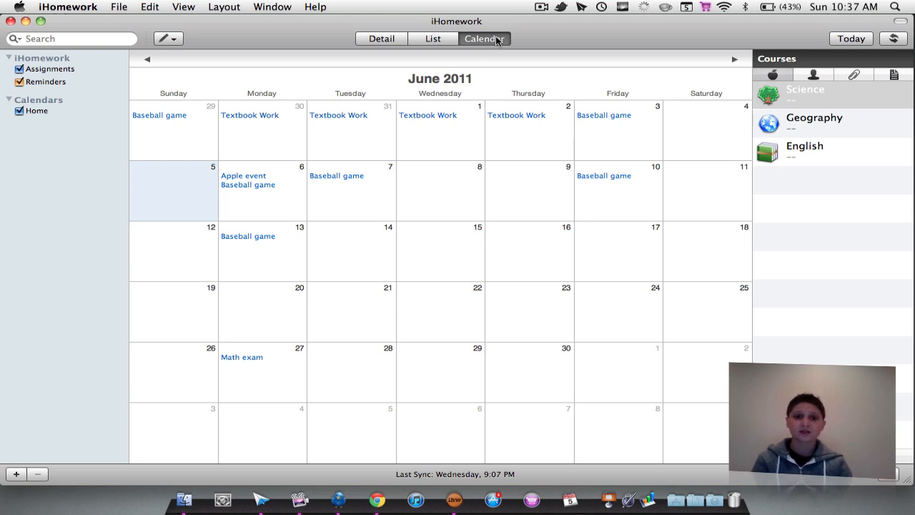
click(381, 39)
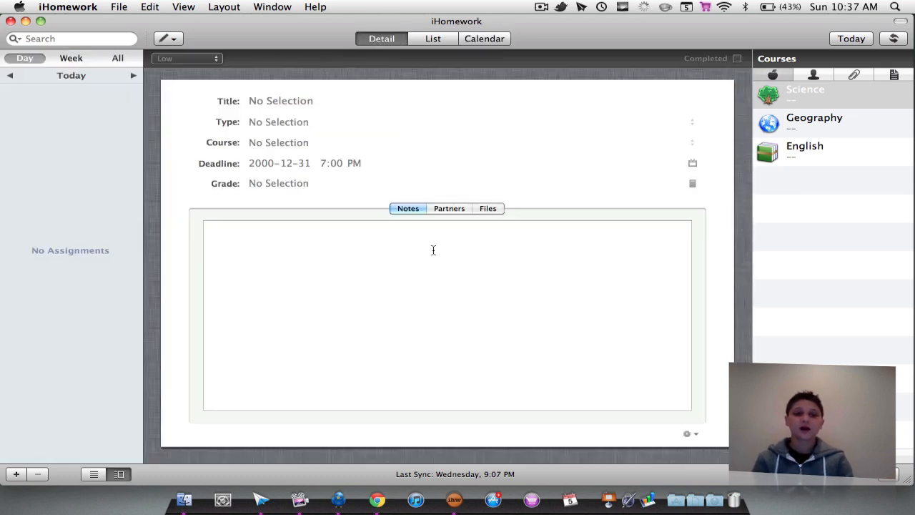
mouse_move(419, 242)
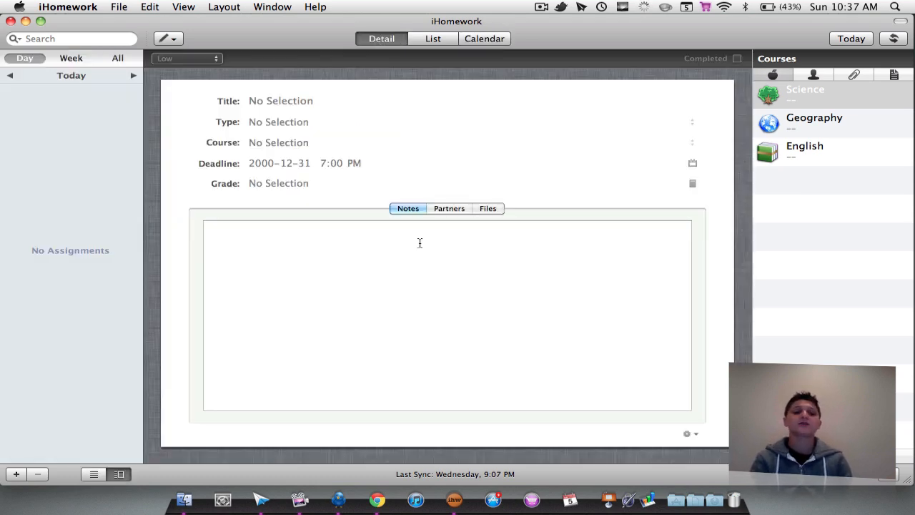
Add a new assignment and title it 'Read page 12 in textbook'.
click(16, 474)
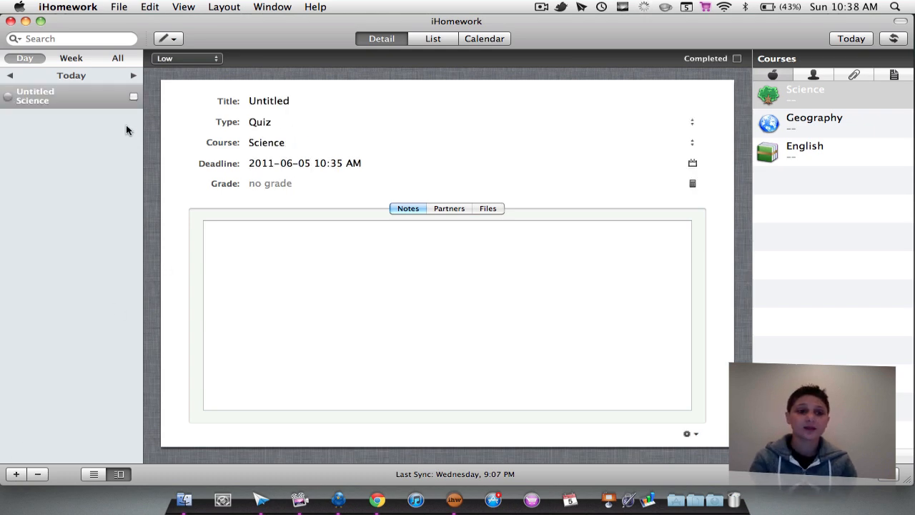
click(815, 122)
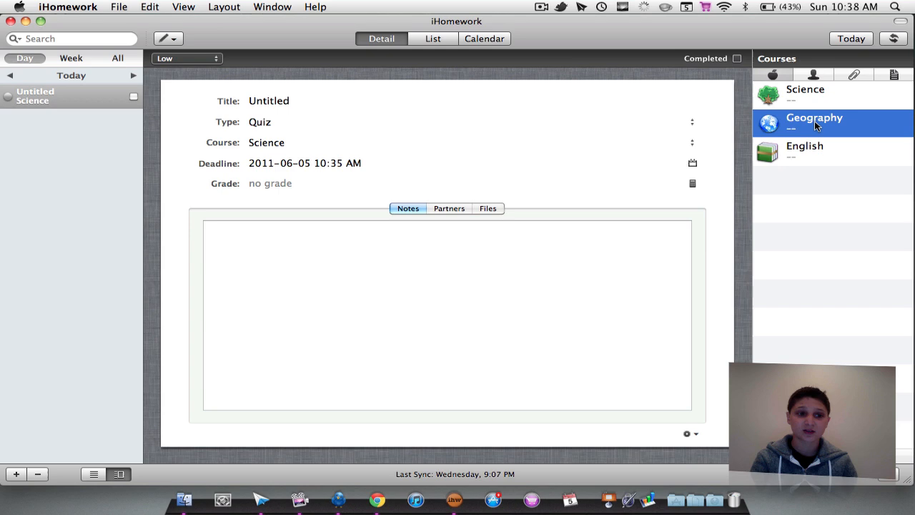
mouse_move(805, 156)
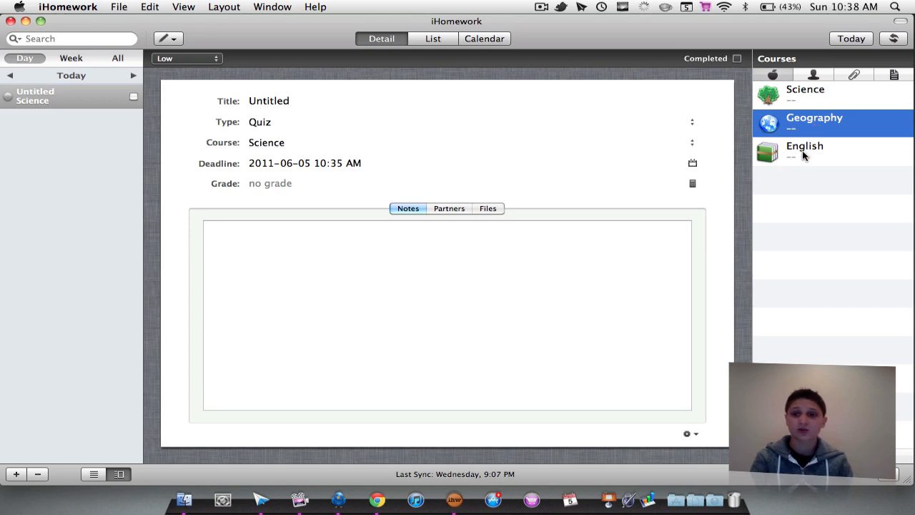
mouse_move(758, 131)
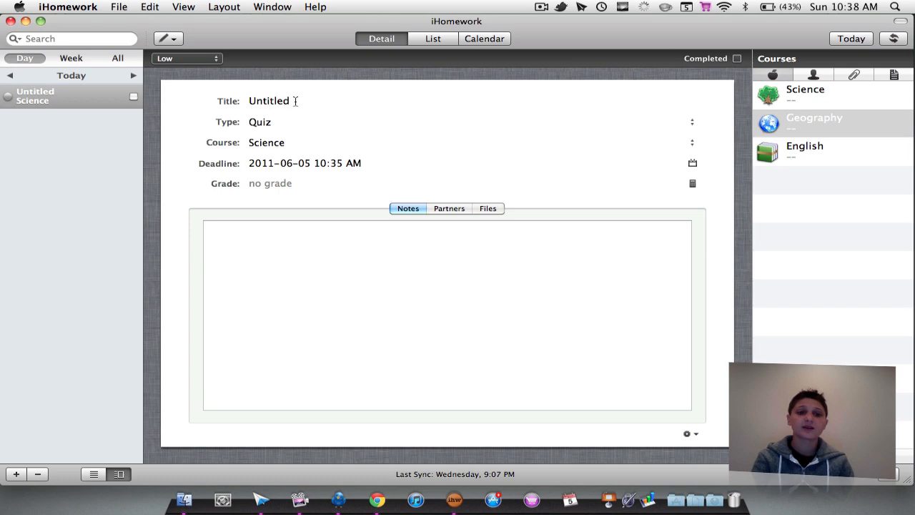
double_click(269, 101)
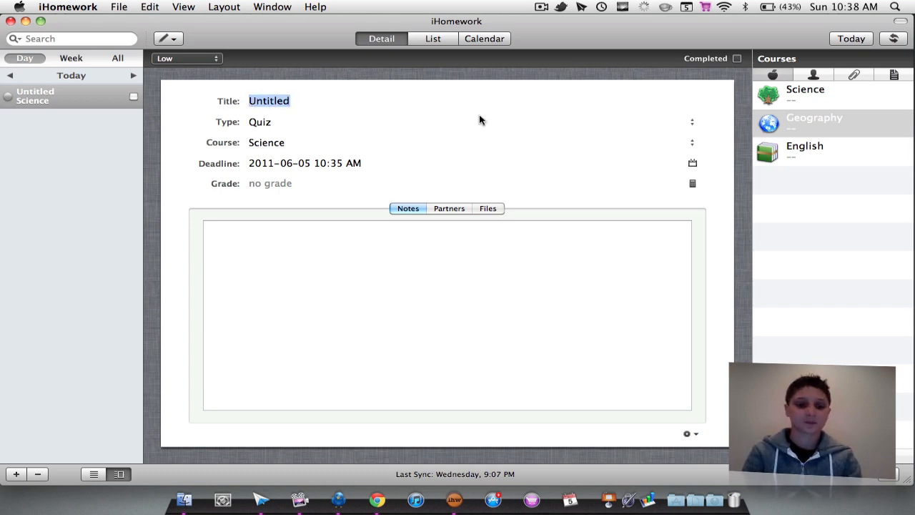
text(Read page 12 in te)
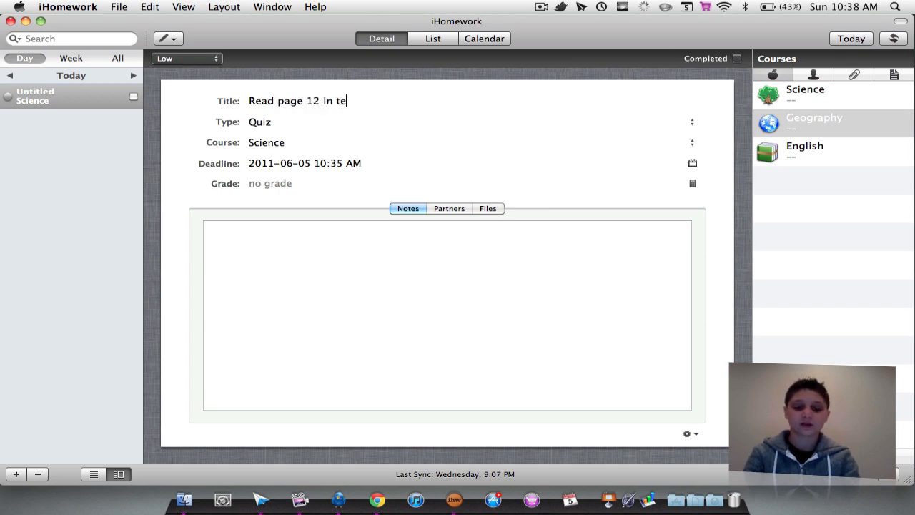
text(xtbook)
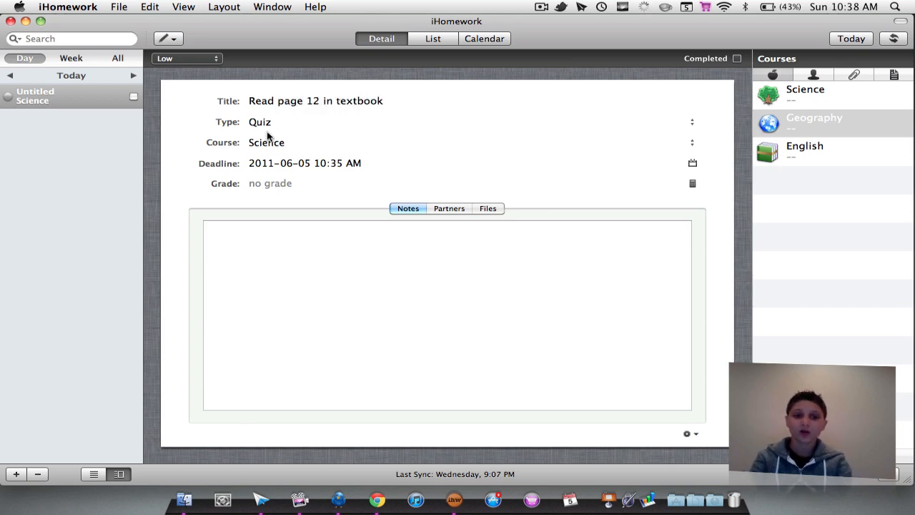
Make it a Science Homework with the note '(read in your head)' and view its partners.
click(260, 121)
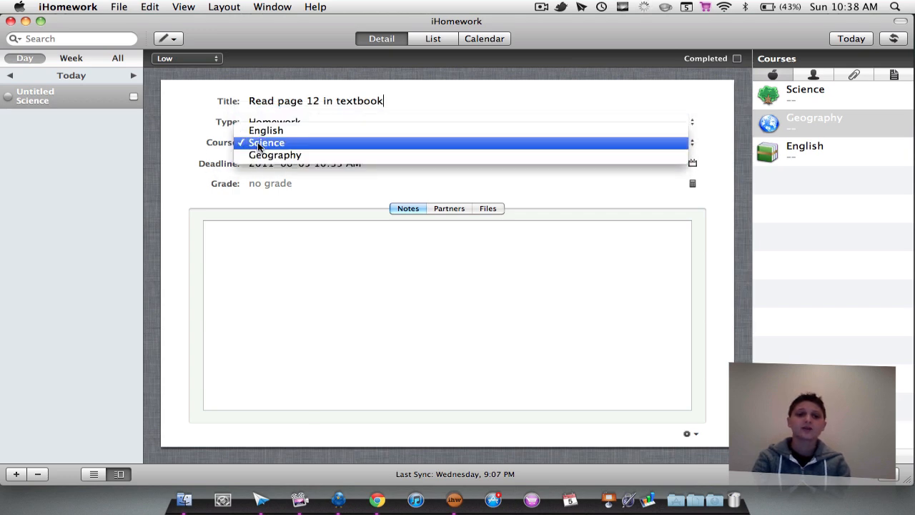
mouse_move(266, 130)
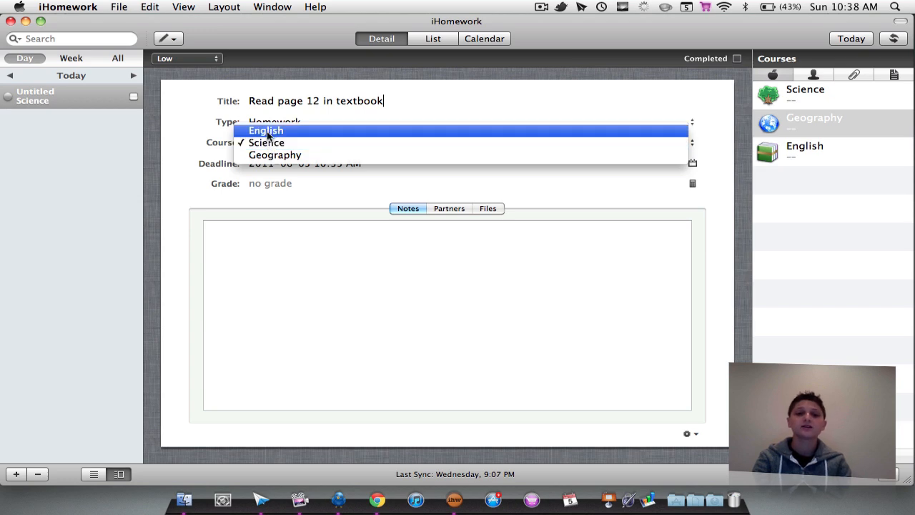
click(266, 141)
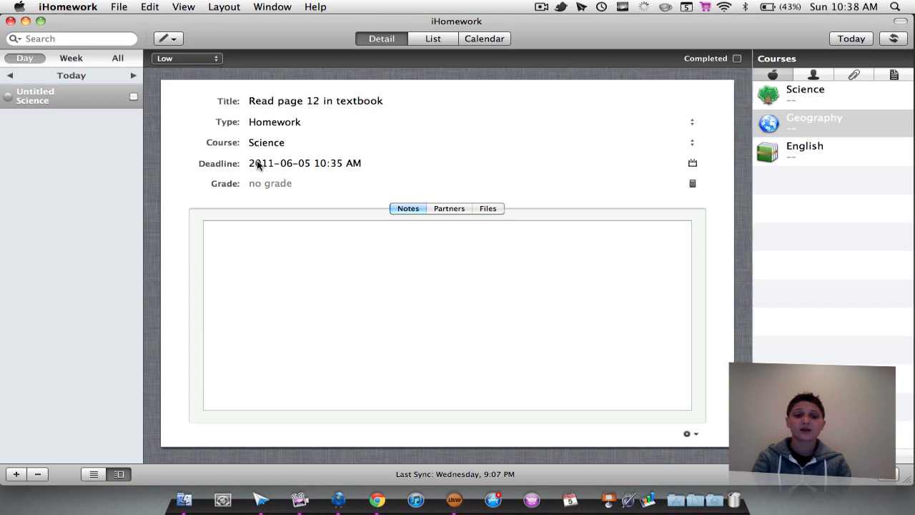
mouse_move(351, 180)
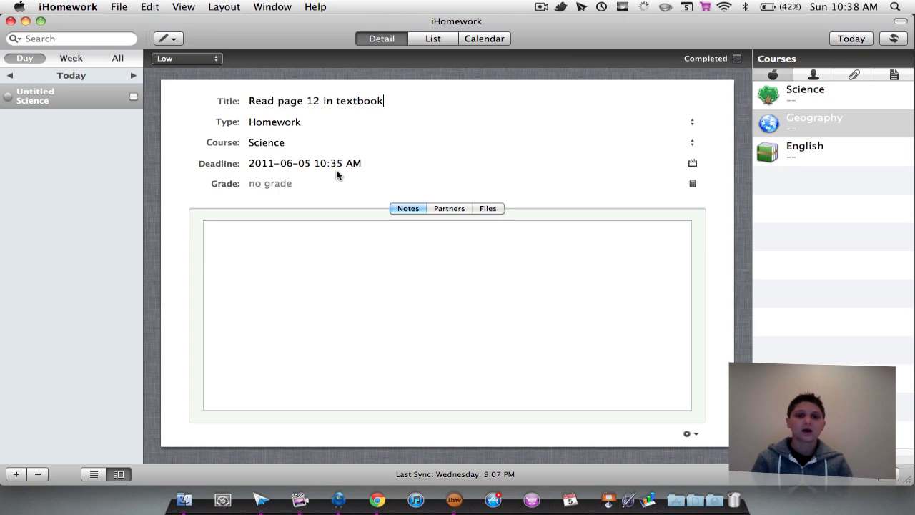
mouse_move(266, 184)
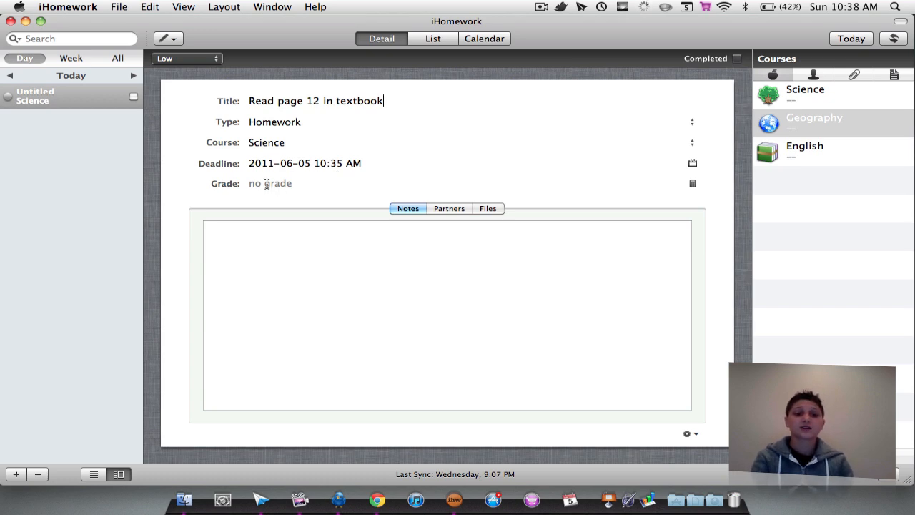
click(270, 183)
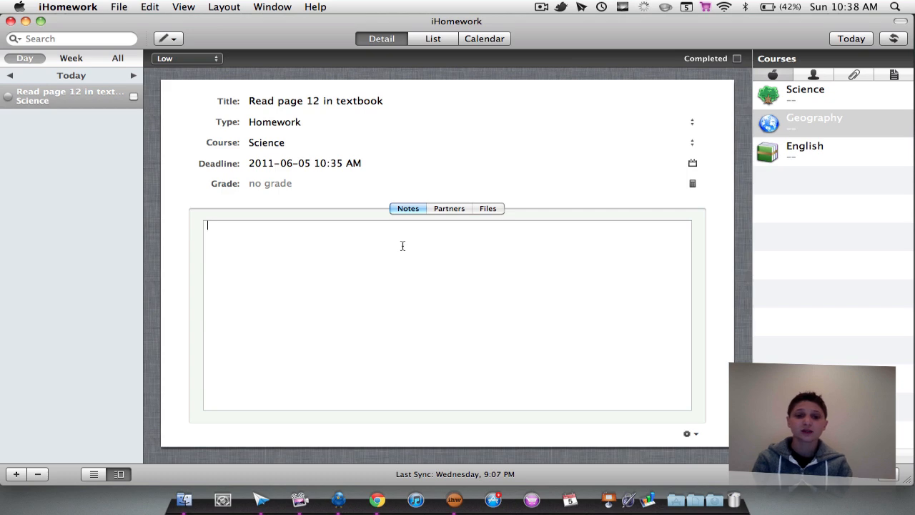
text(()
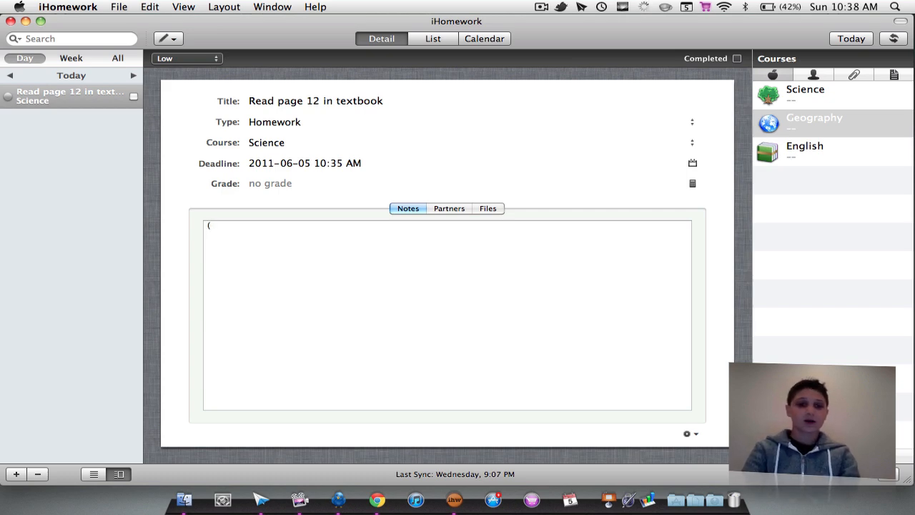
text(read in your head)
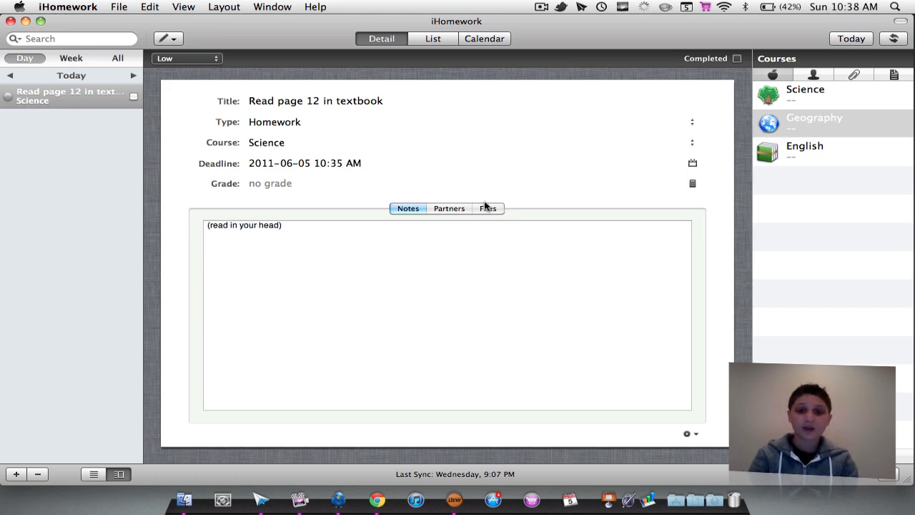
click(448, 208)
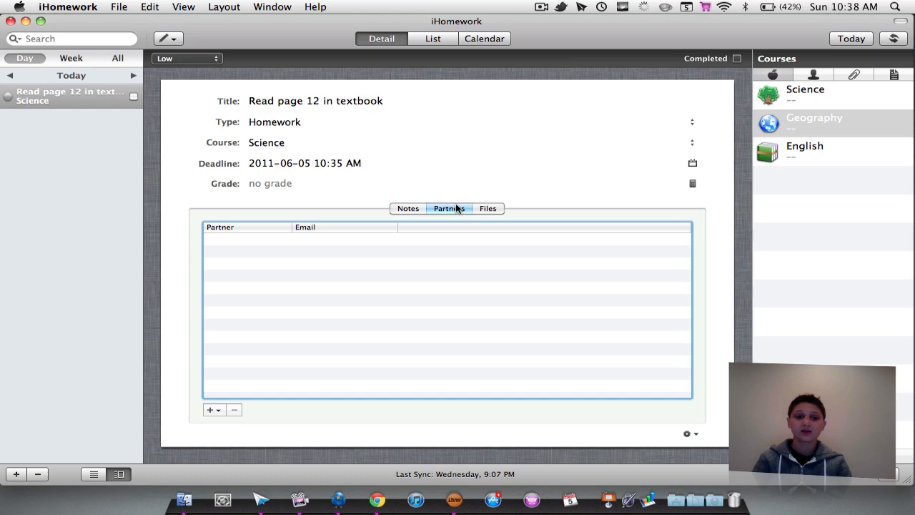
mouse_move(312, 284)
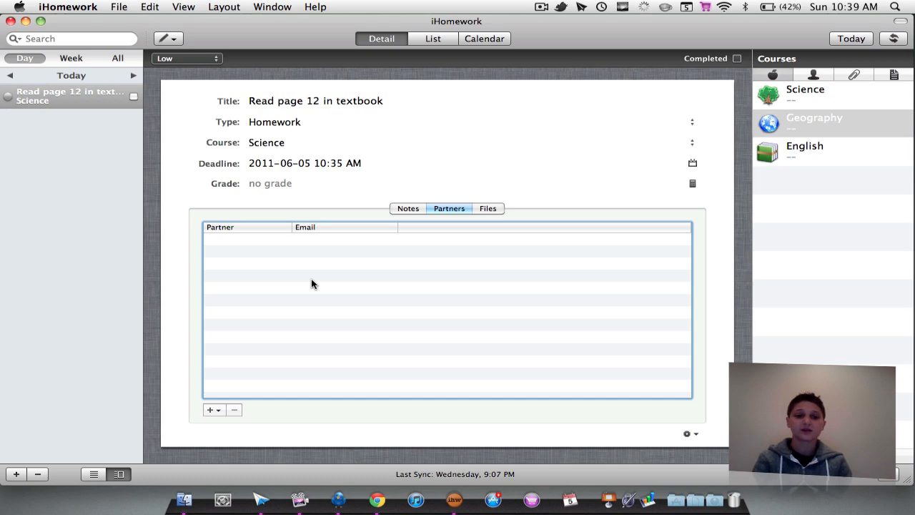
click(488, 208)
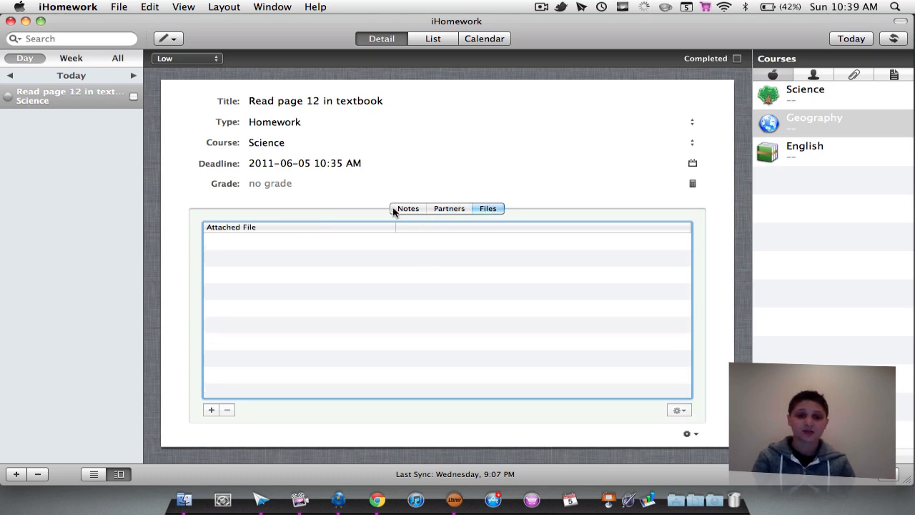
click(408, 208)
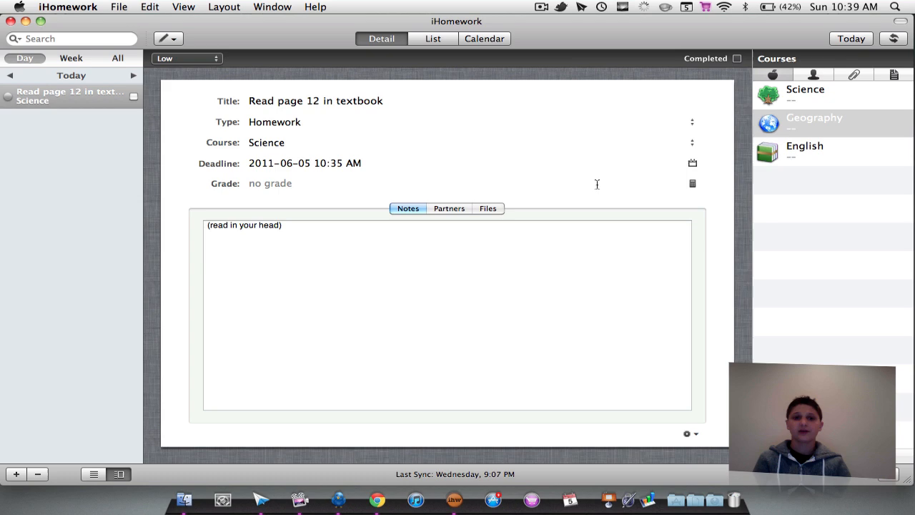
click(283, 225)
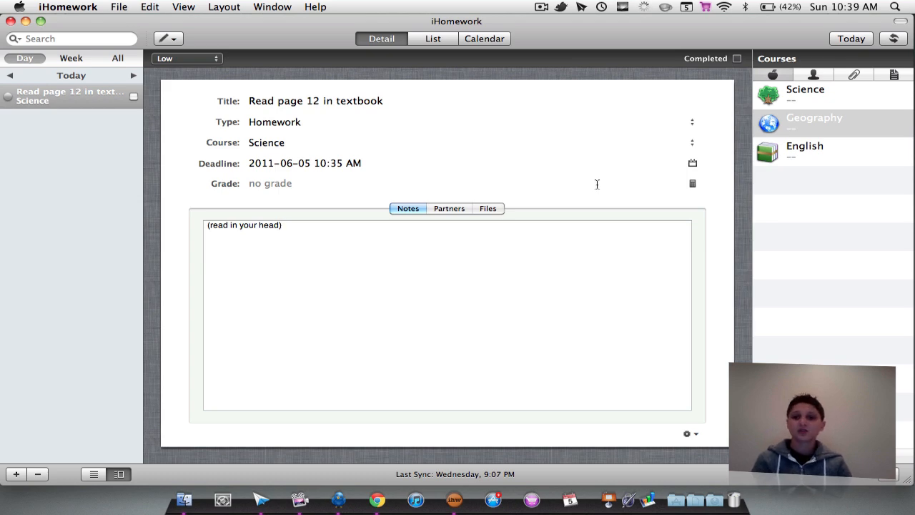
Keep the Science reading assignment at Low priority and close the iHomework window.
click(286, 225)
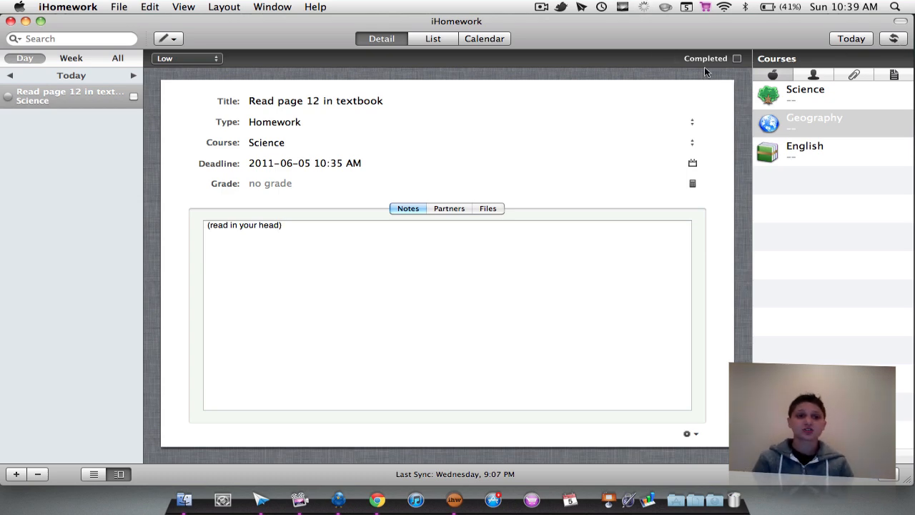
click(187, 58)
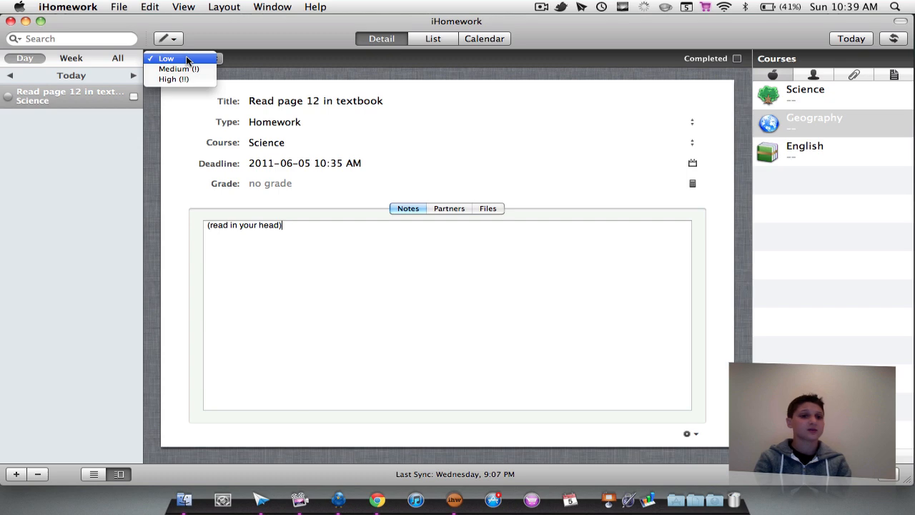
click(165, 58)
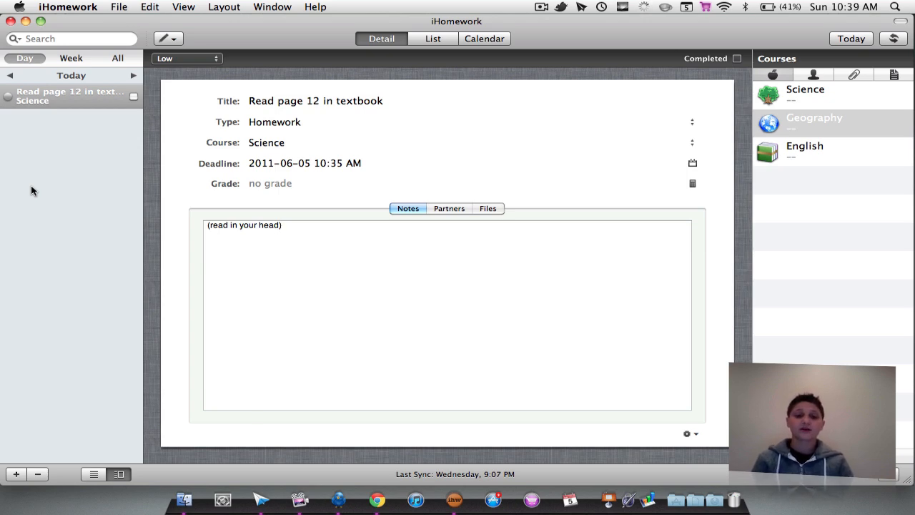
click(282, 225)
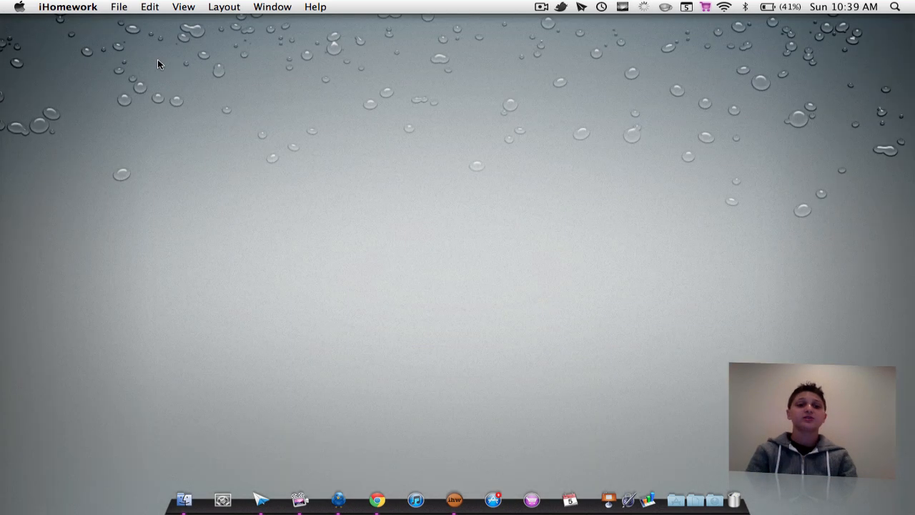
mouse_move(288, 168)
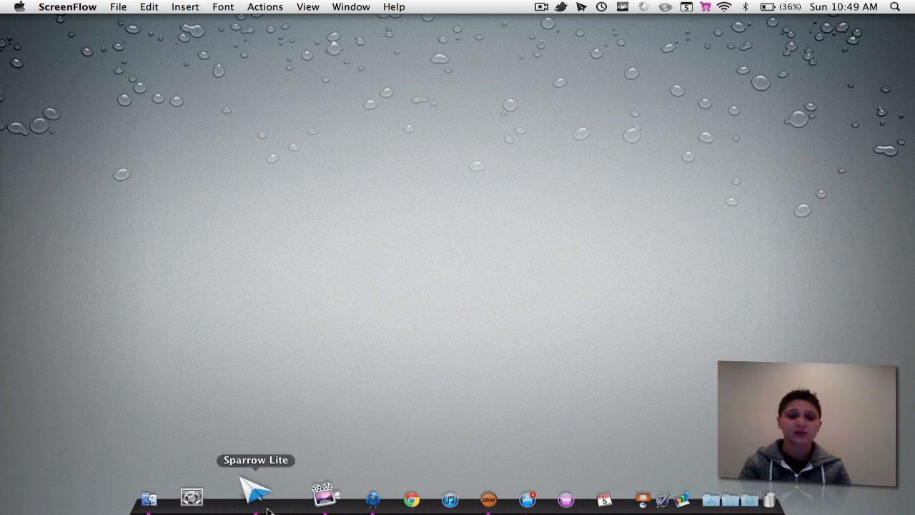
Launch Sparrow Lite to show the inbox with the YouTube Service comment email.
click(256, 496)
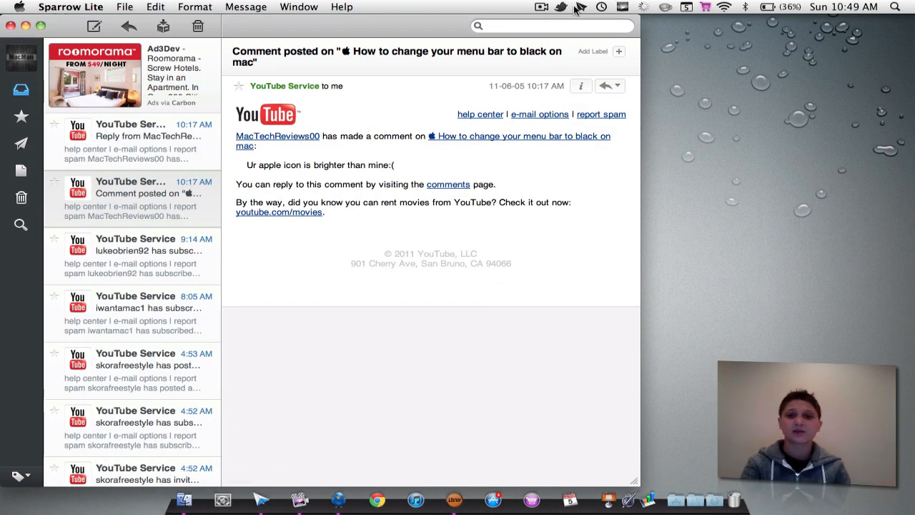
mouse_move(207, 274)
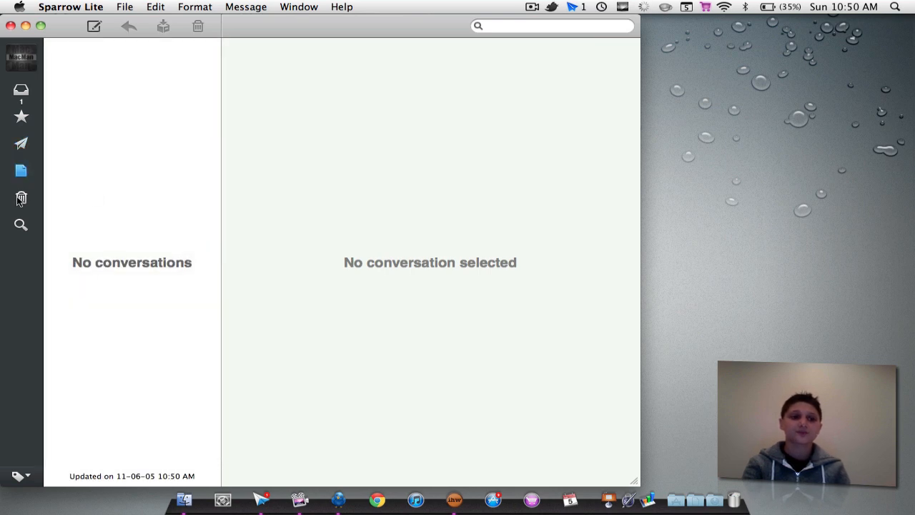
Check the Trash folder, return to the Inbox, and open the MacTechReviews00 YouTube reply.
click(21, 198)
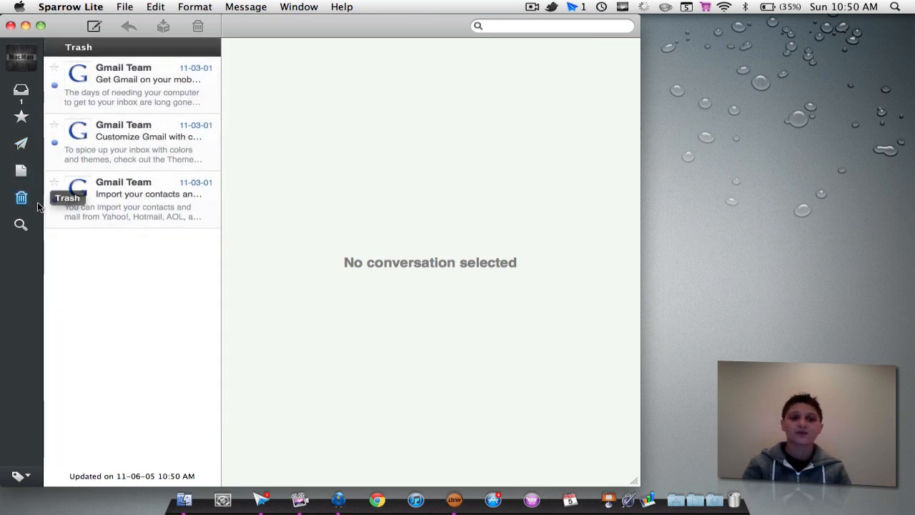
click(21, 224)
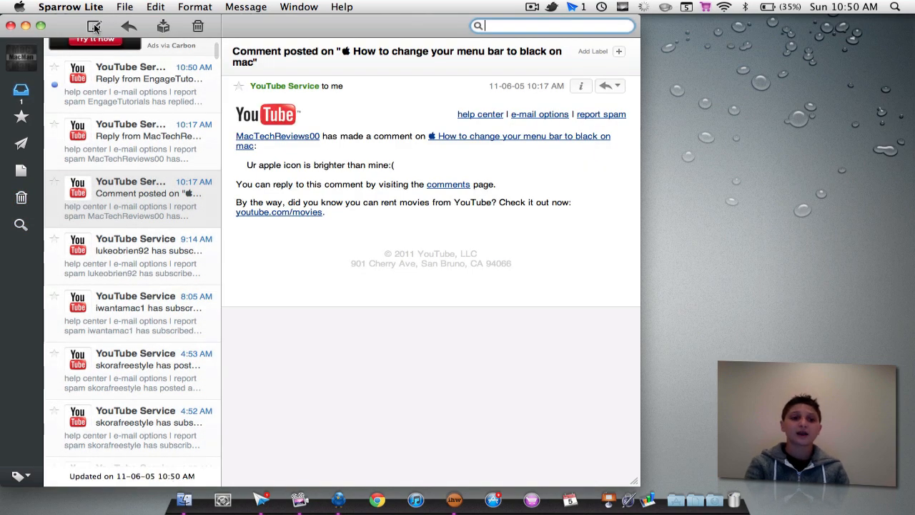
click(94, 25)
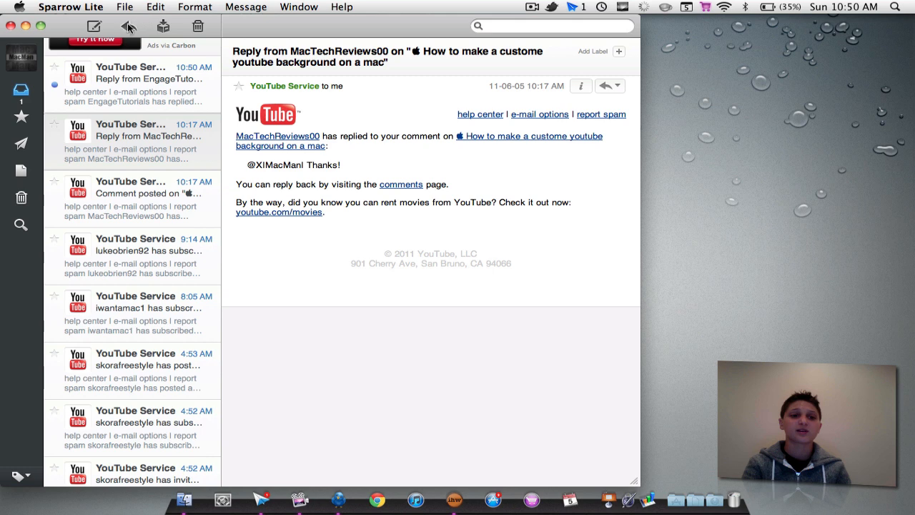
mouse_move(129, 27)
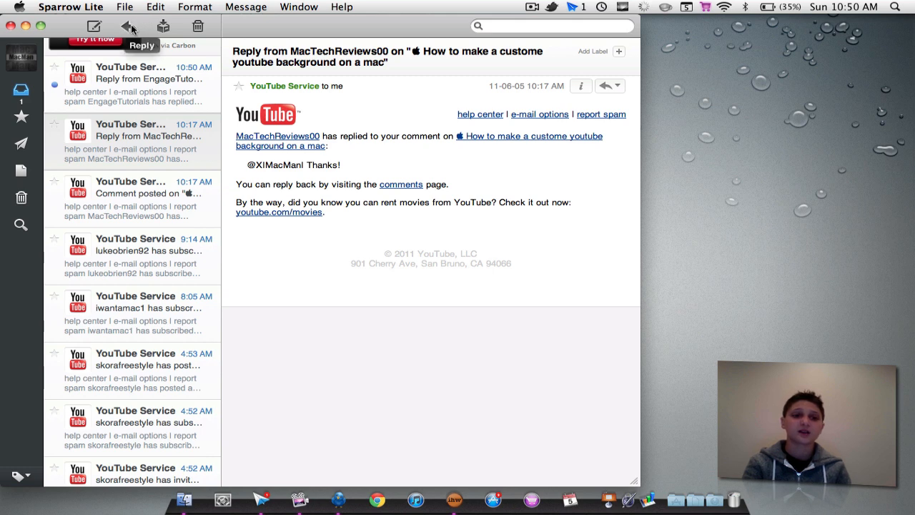
mouse_move(163, 26)
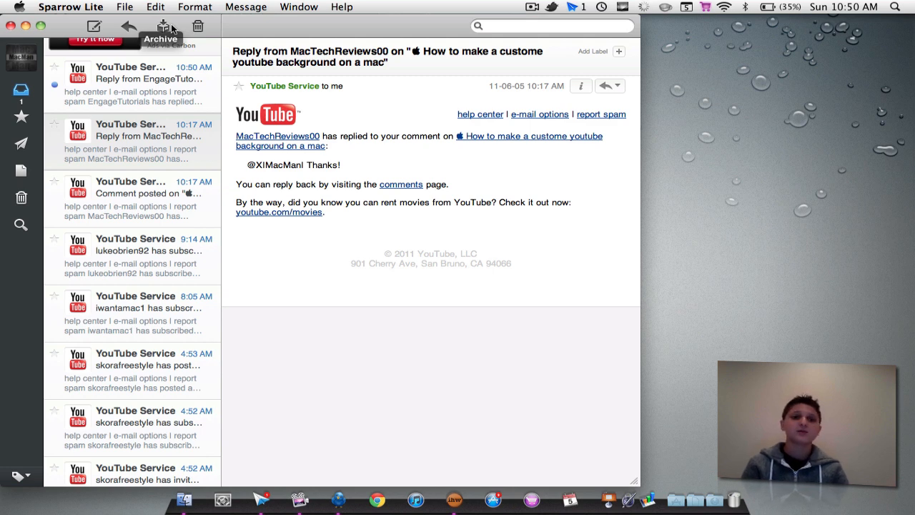
mouse_move(198, 27)
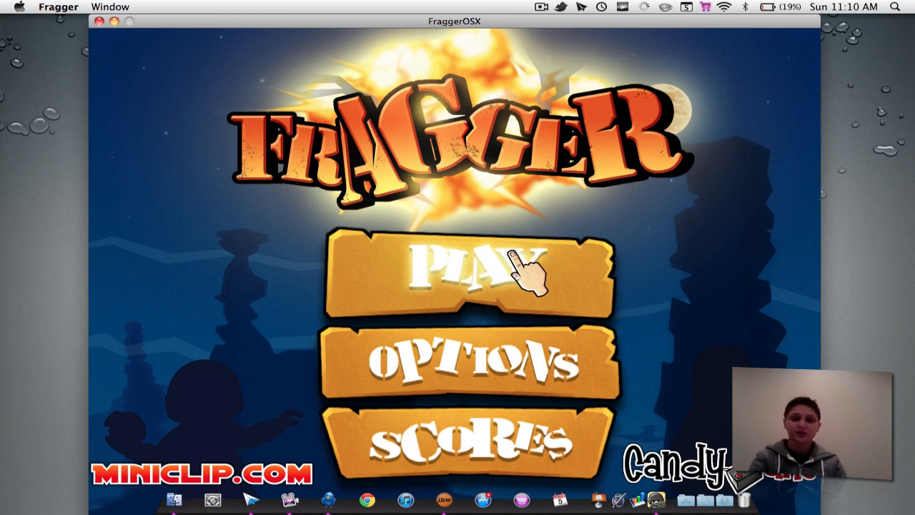
Start Fragger level 39 in the Desert Strike world.
click(465, 279)
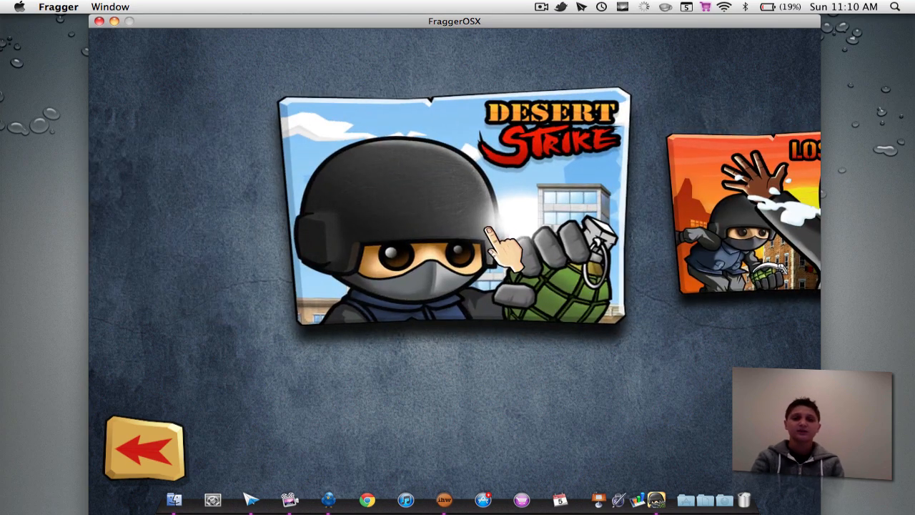
click(454, 214)
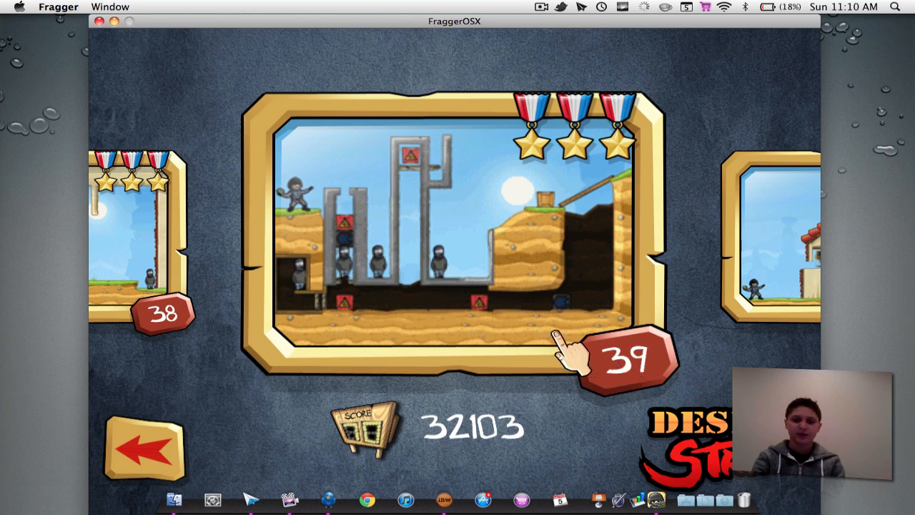
click(628, 357)
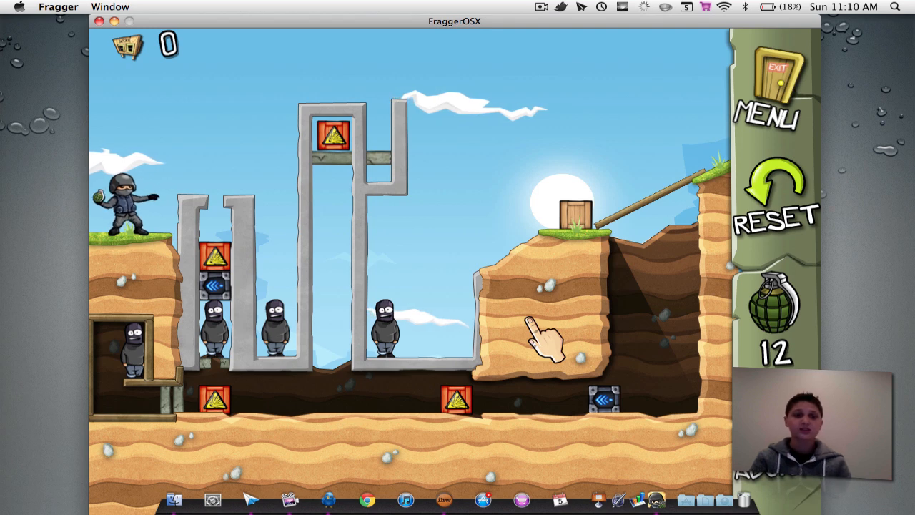
mouse_move(726, 146)
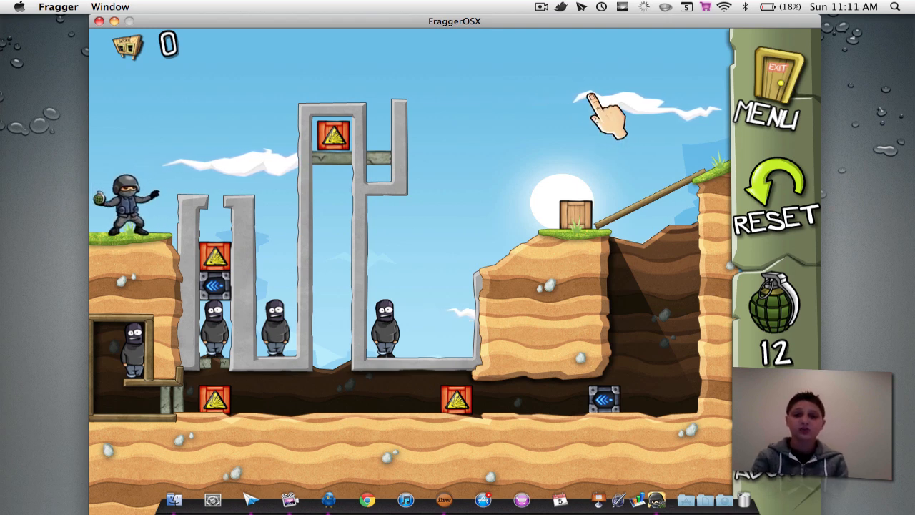
mouse_move(465, 218)
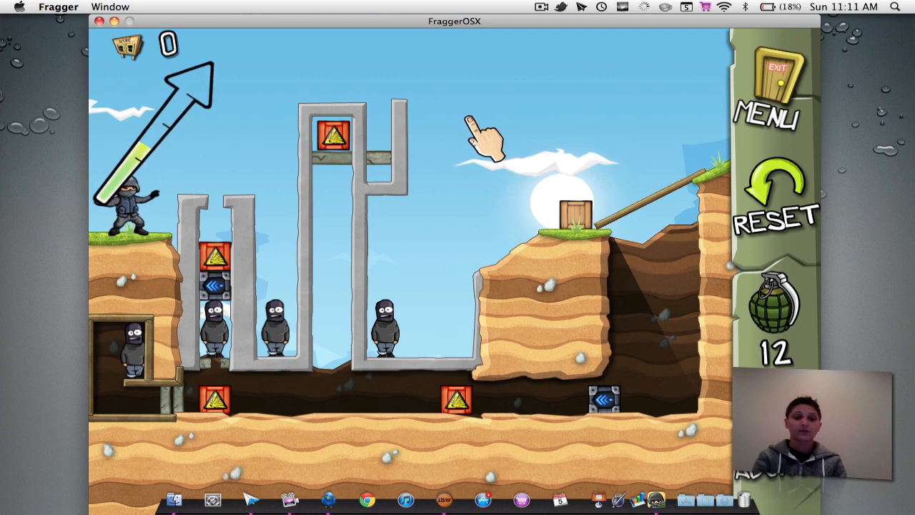
Throw three grenades at the right hill and first pillar, destroying the wooden crate.
click(486, 143)
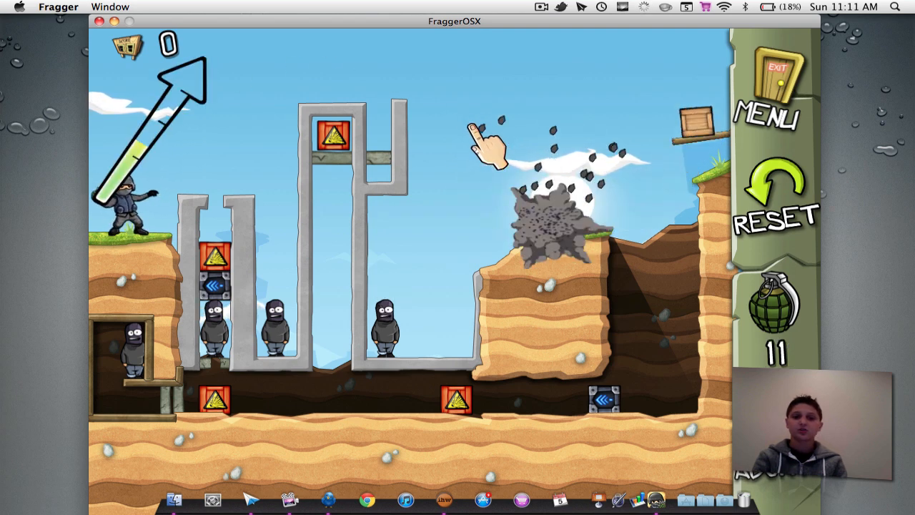
click(490, 146)
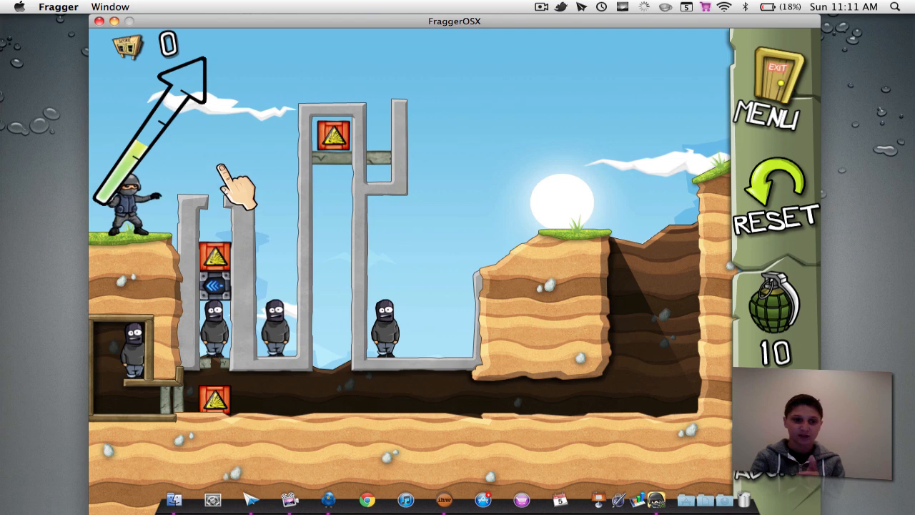
click(228, 193)
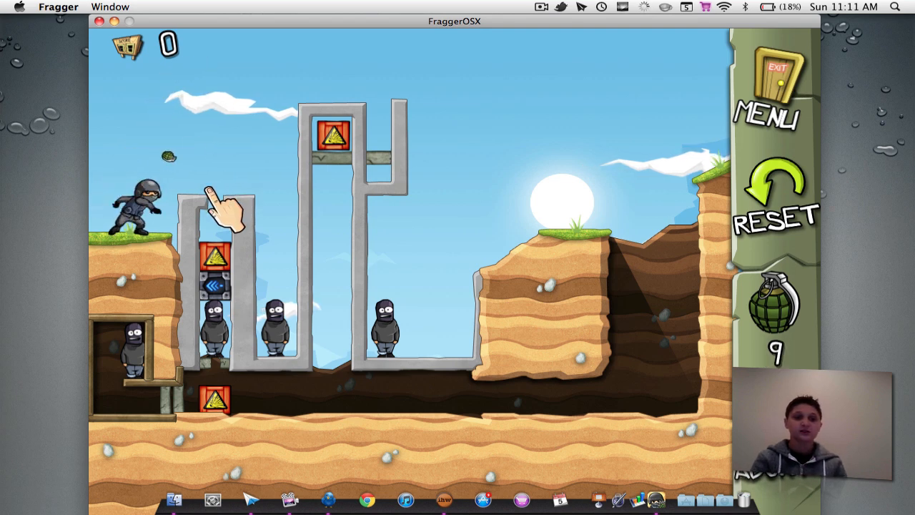